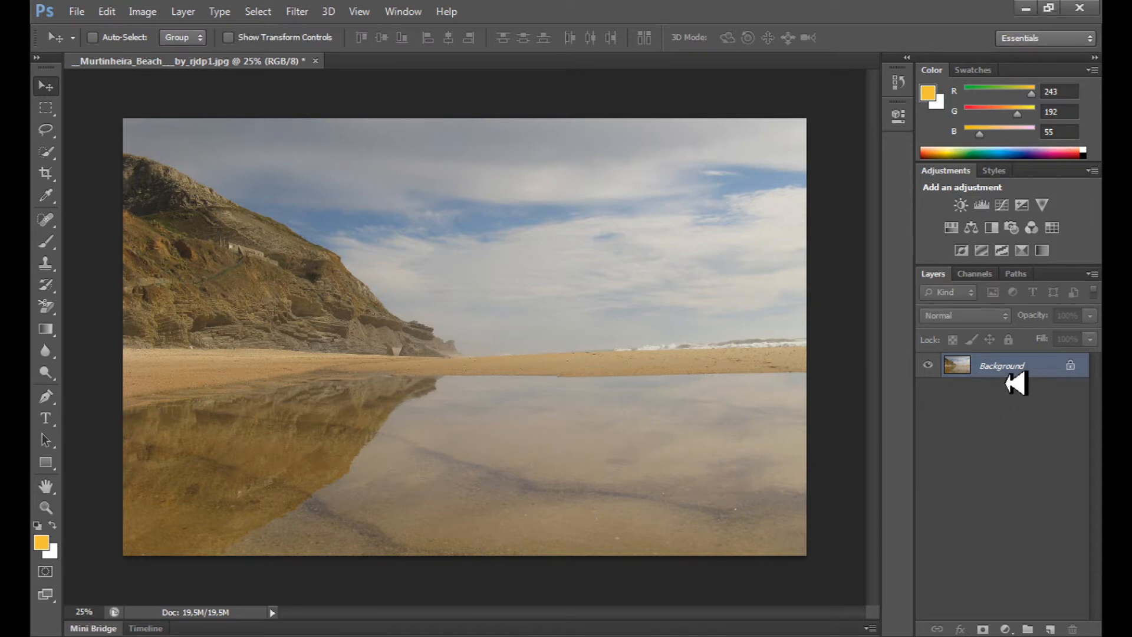
{"action": "mouse_move", "coordinate": [1010, 377]}
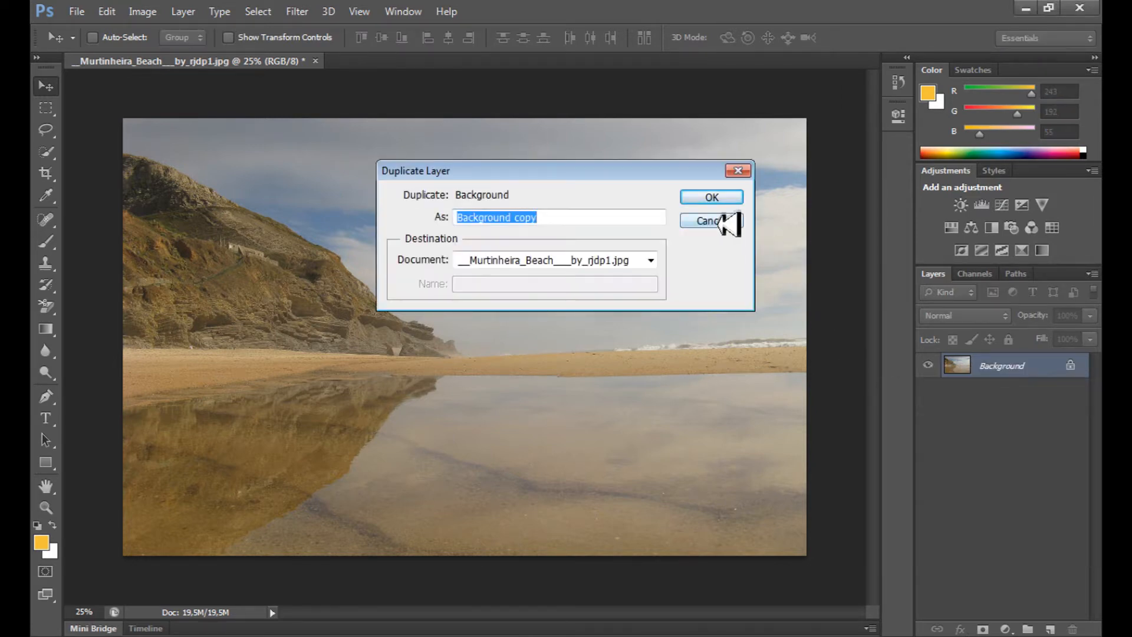
Step: Duplicate the background layer, blend the copy in Soft Light, and toggle it to compare
{"action": "left_click", "coordinate": [711, 197]}
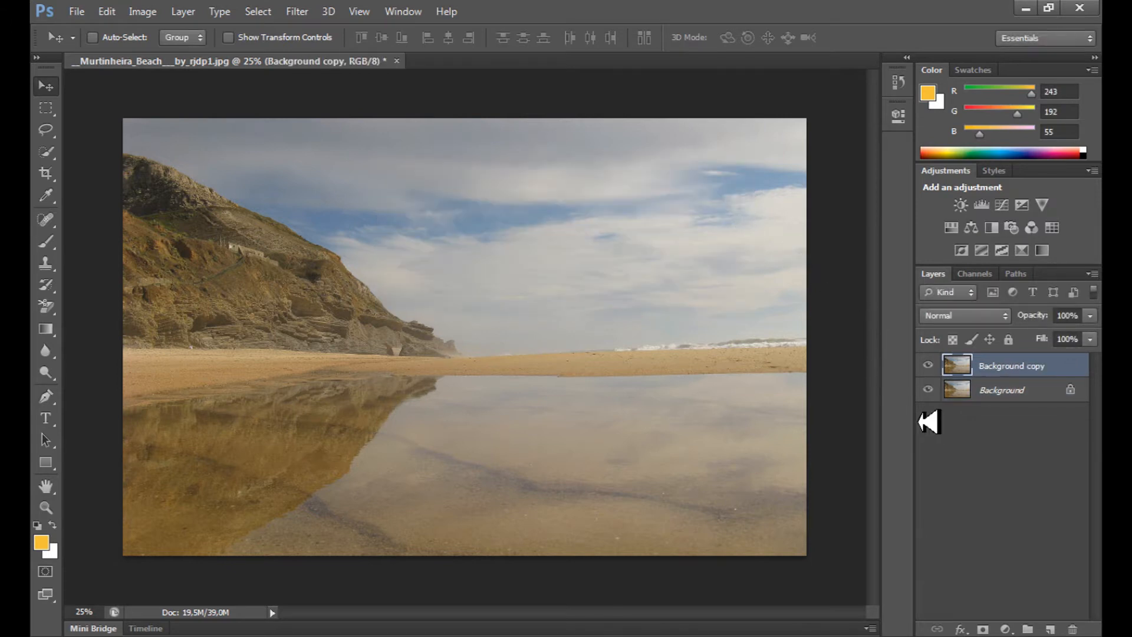
{"action": "left_click", "coordinate": [964, 315]}
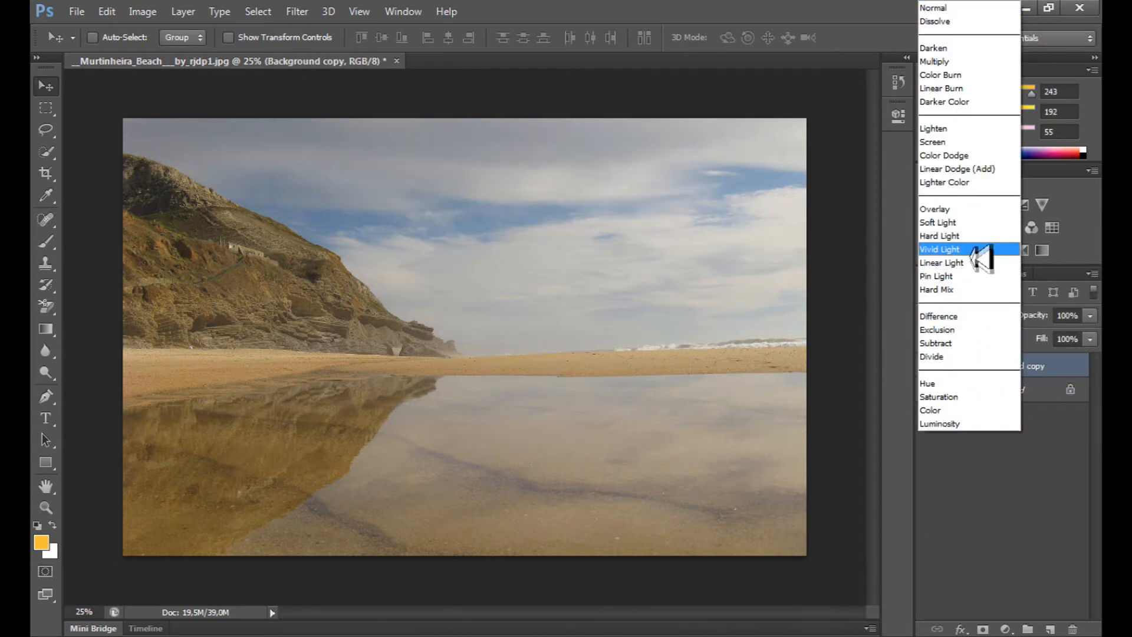
{"action": "left_click", "coordinate": [939, 222]}
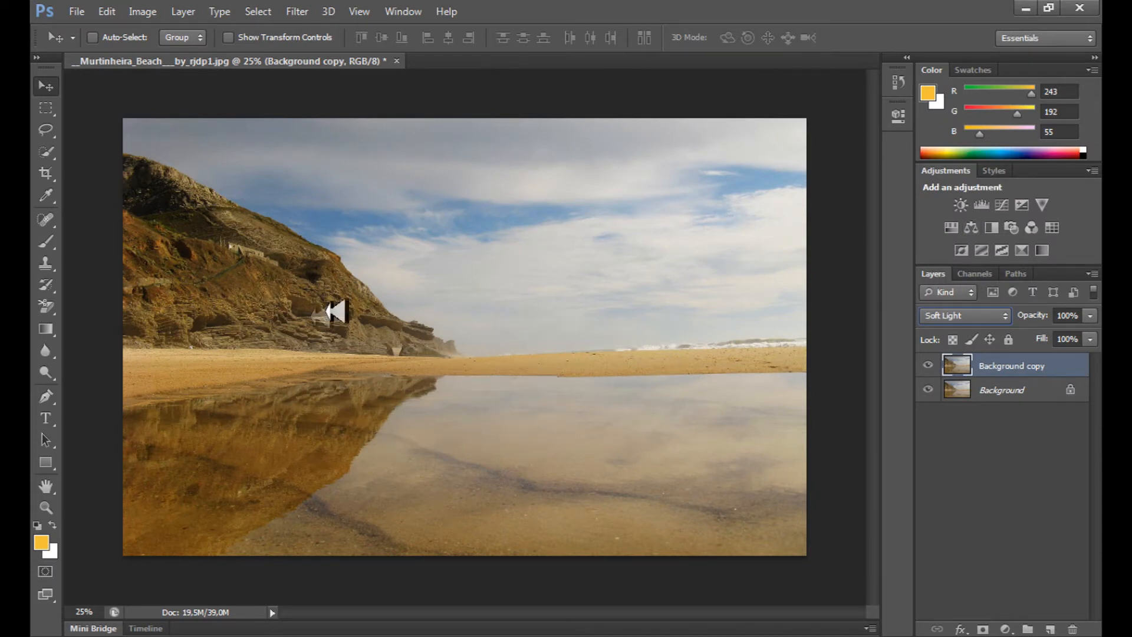
{"action": "mouse_move", "coordinate": [687, 380]}
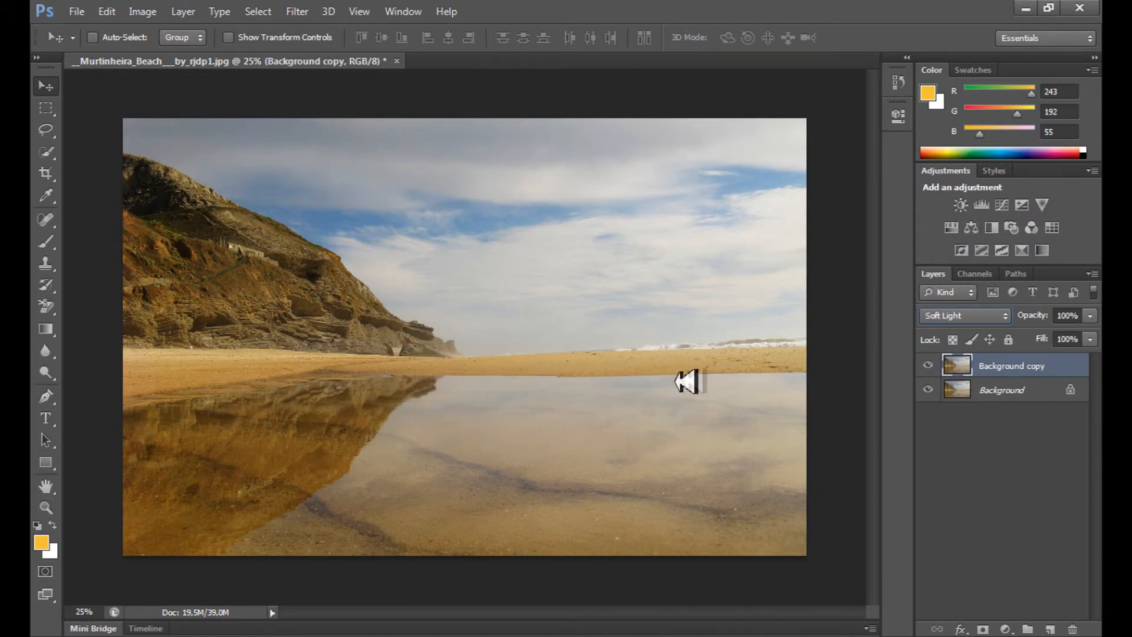
{"action": "mouse_move", "coordinate": [467, 395]}
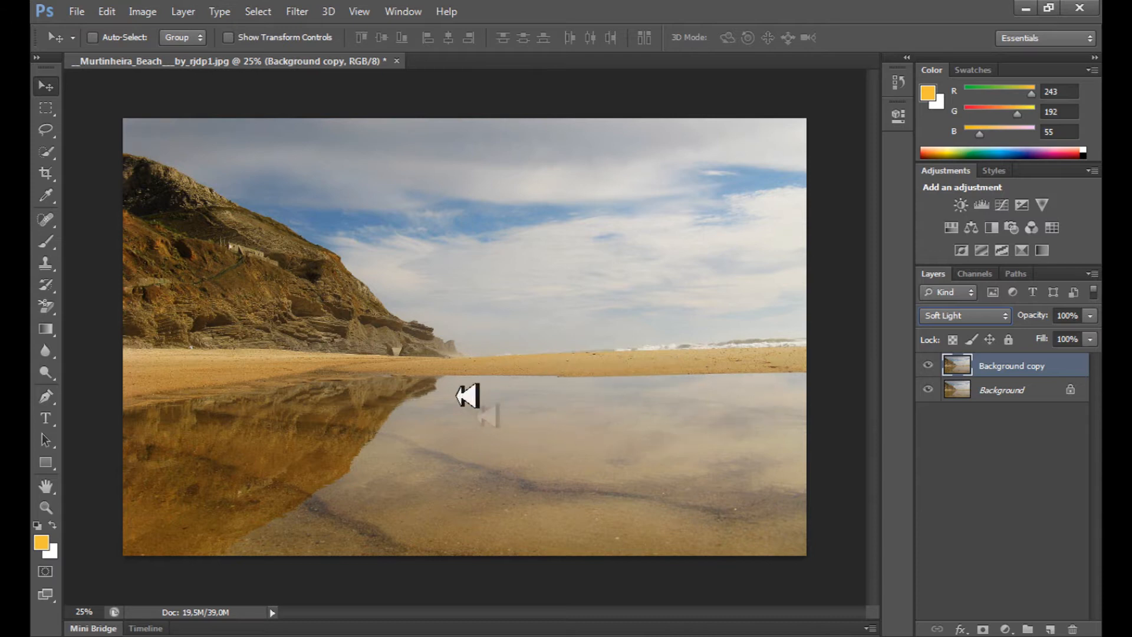
{"action": "left_click", "coordinate": [929, 366]}
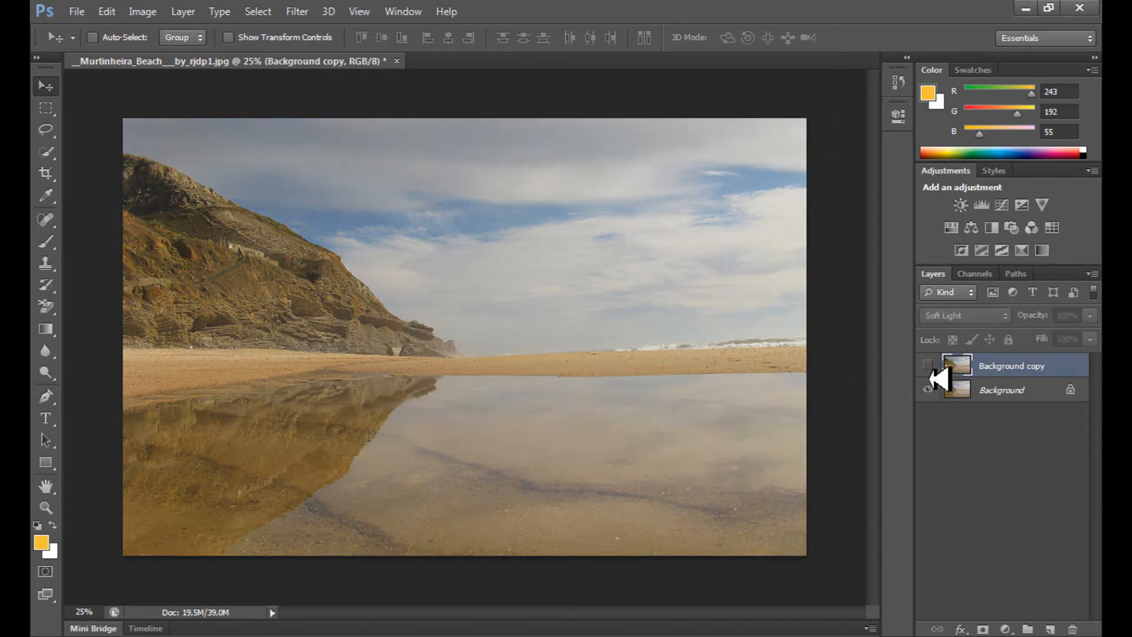
{"action": "left_click", "coordinate": [929, 366]}
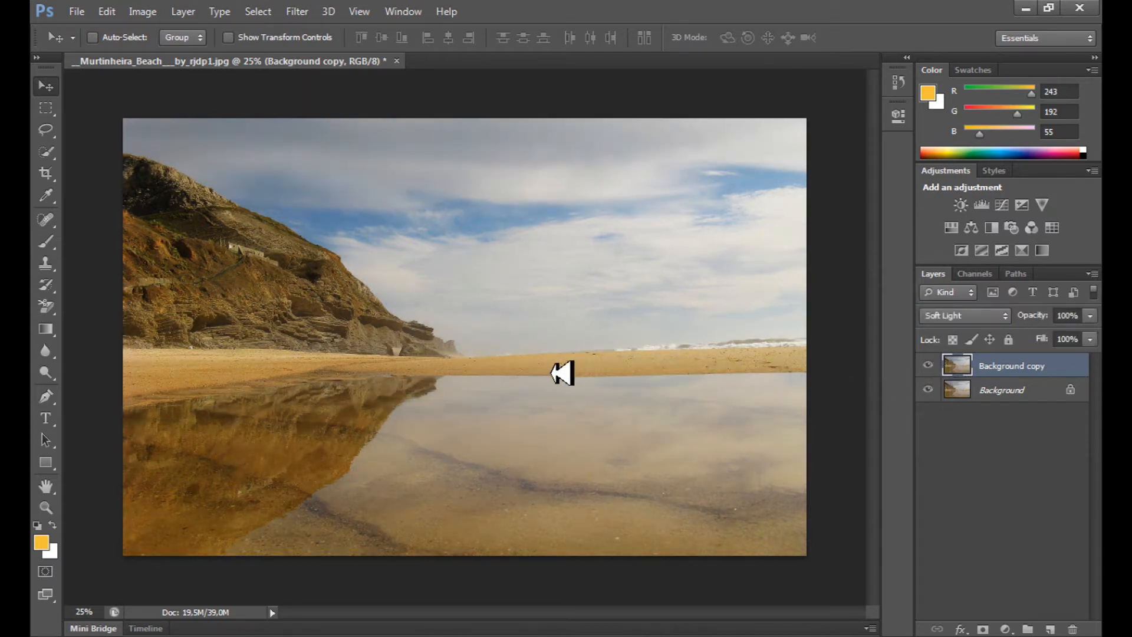
{"action": "mouse_move", "coordinate": [592, 321]}
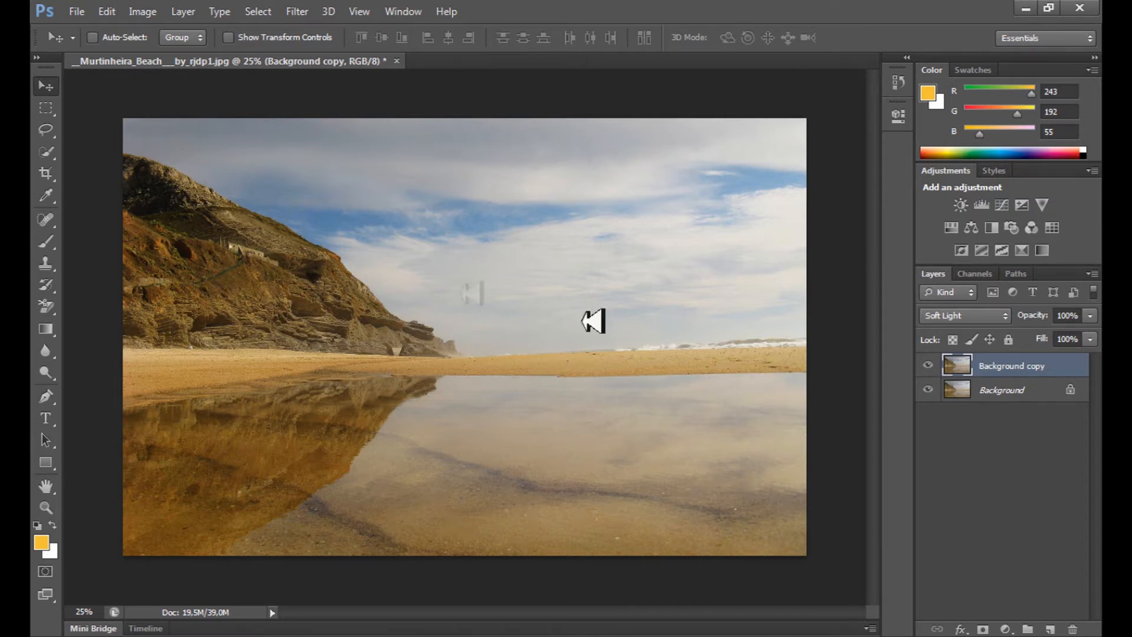
Step: Open Shadows/Highlights on the Soft Light copy with full options shown, shadows around 20%
{"action": "left_click", "coordinate": [142, 10]}
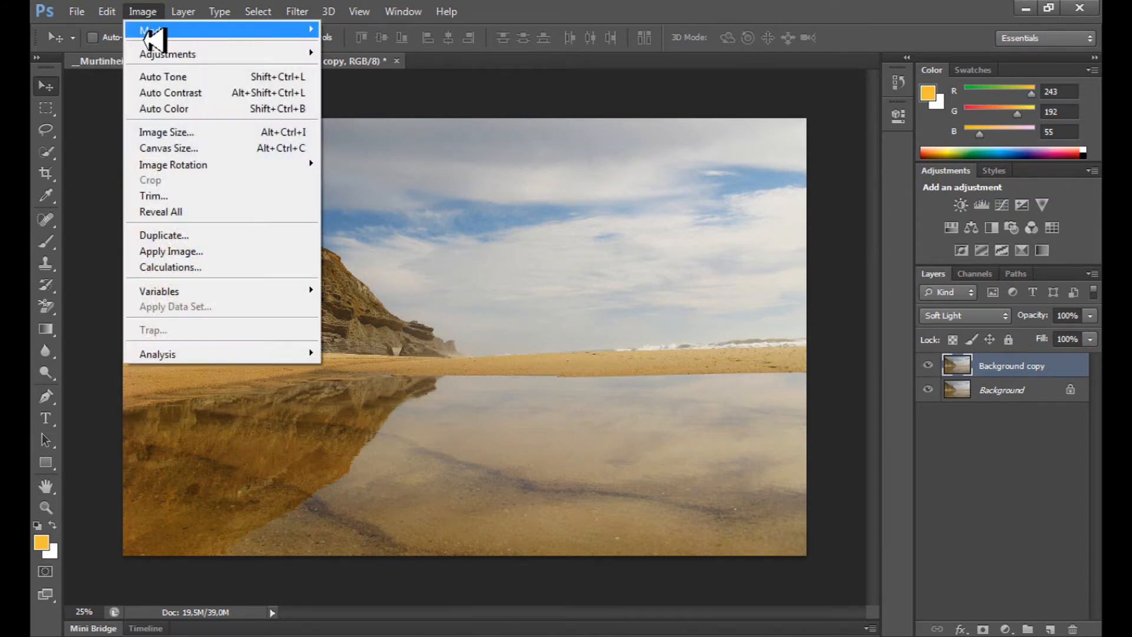
{"action": "mouse_move", "coordinate": [167, 54]}
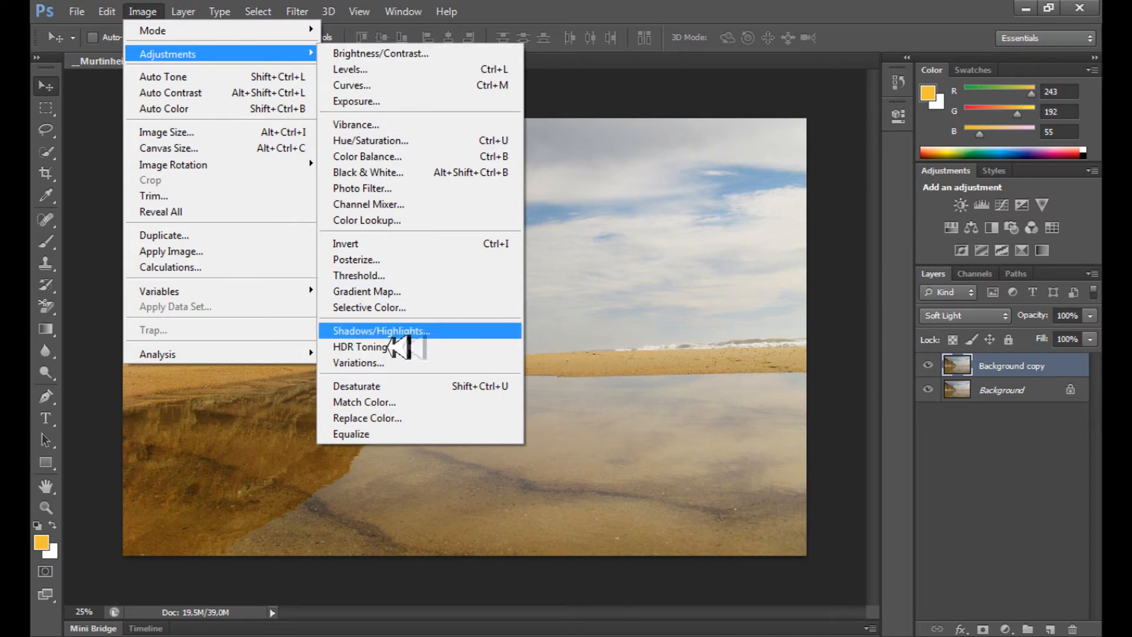
{"action": "left_click", "coordinate": [381, 331]}
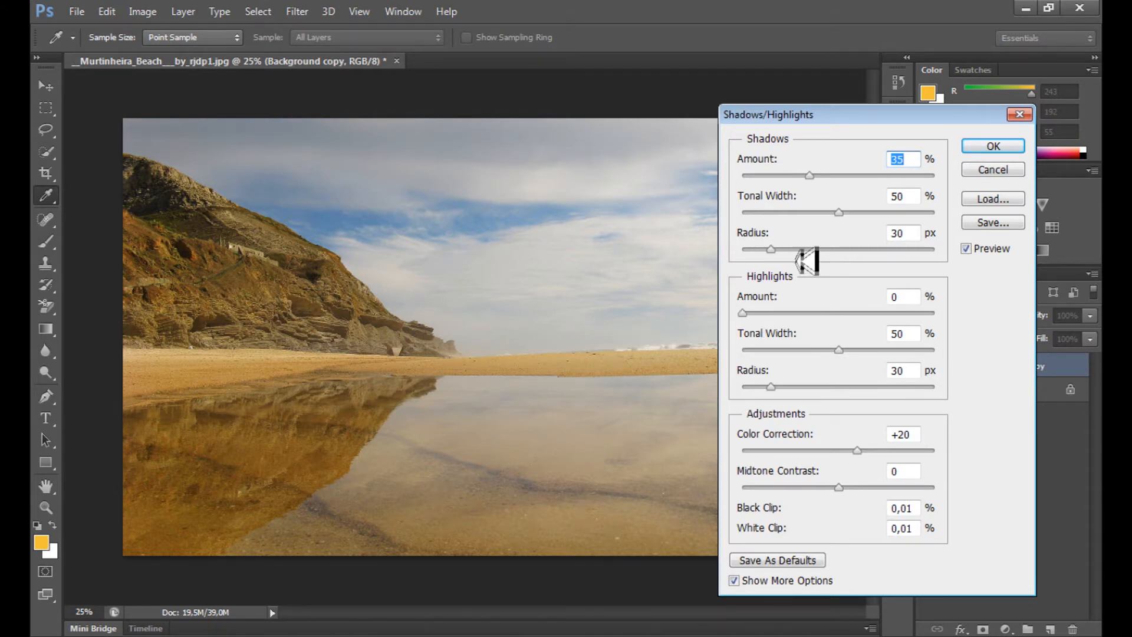
{"action": "mouse_move", "coordinate": [397, 370]}
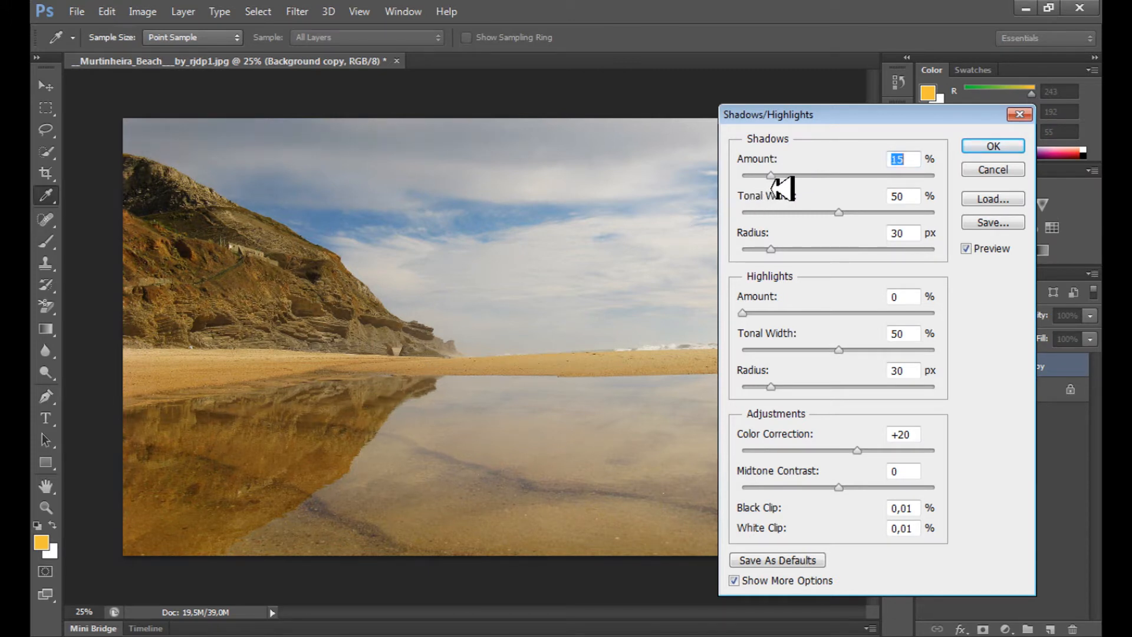
{"action": "mouse_move", "coordinate": [756, 157]}
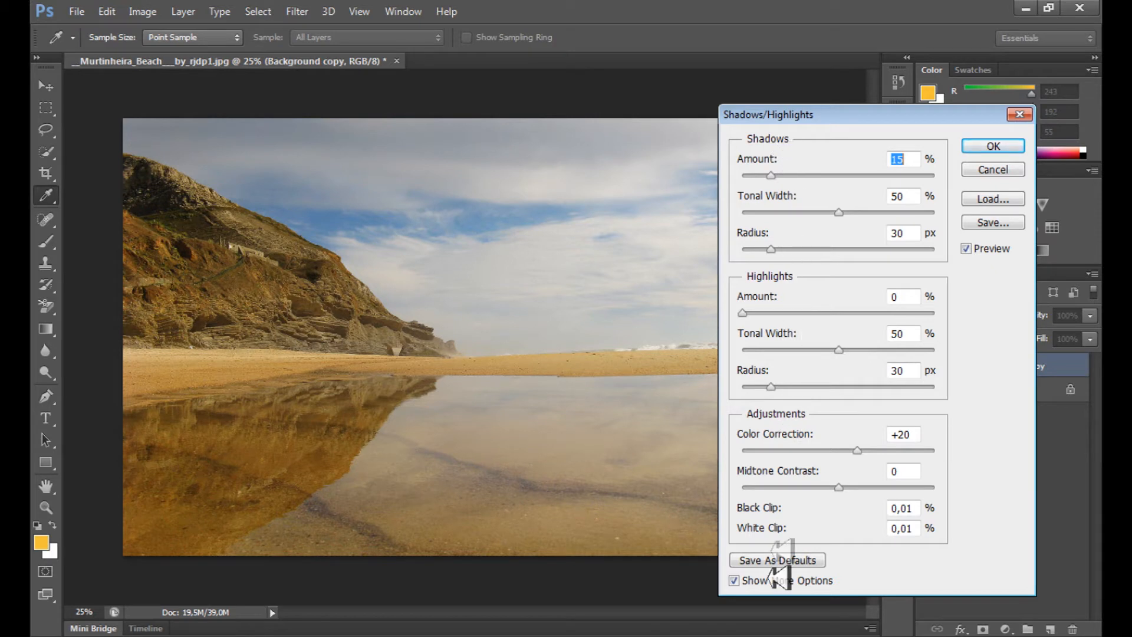
{"action": "left_click", "coordinate": [734, 580]}
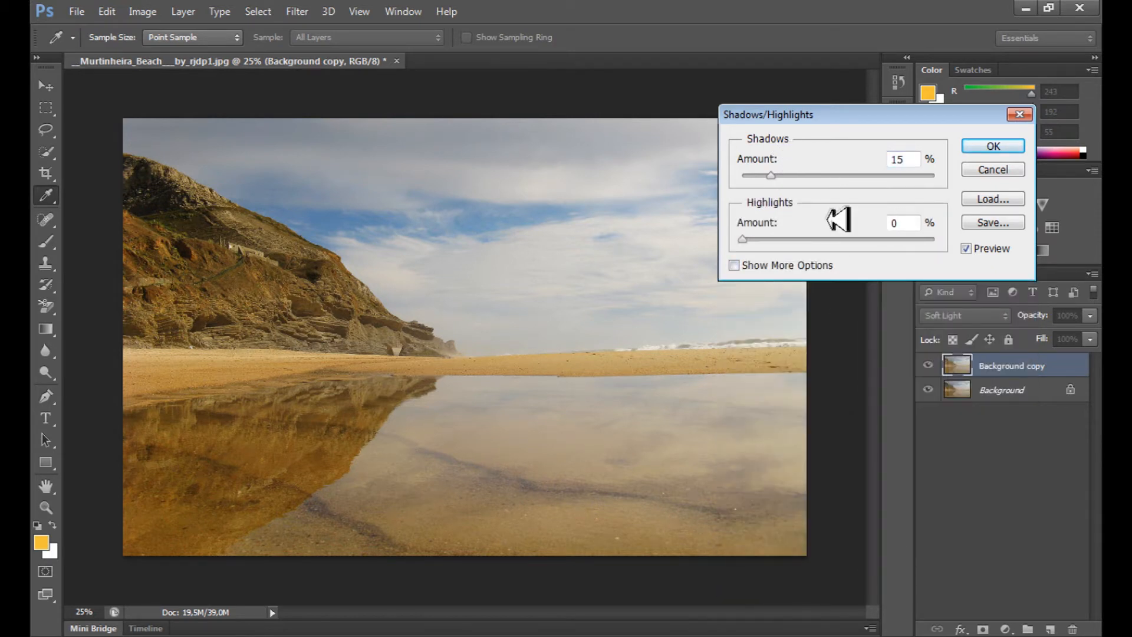
{"action": "left_click", "coordinate": [734, 265]}
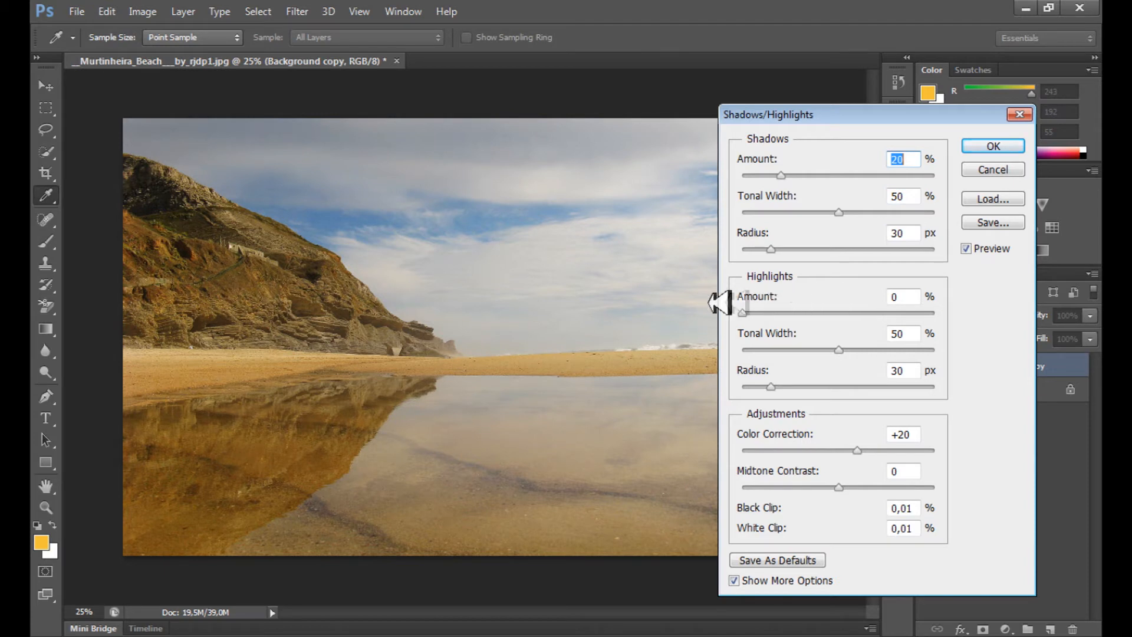
{"action": "mouse_move", "coordinate": [779, 293]}
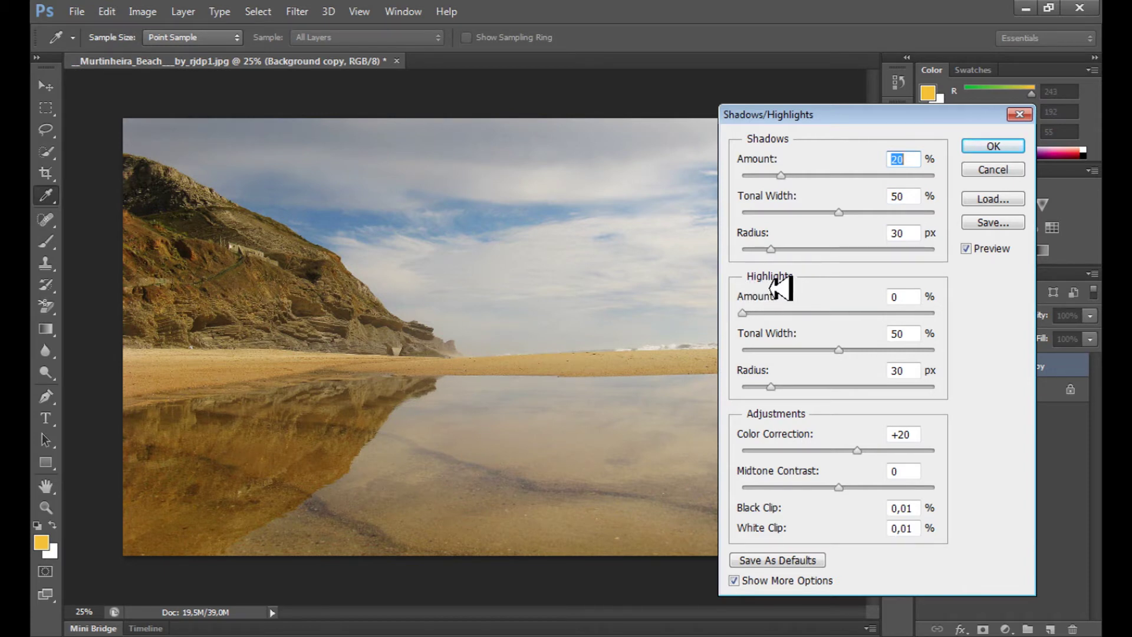
{"action": "mouse_move", "coordinate": [834, 295]}
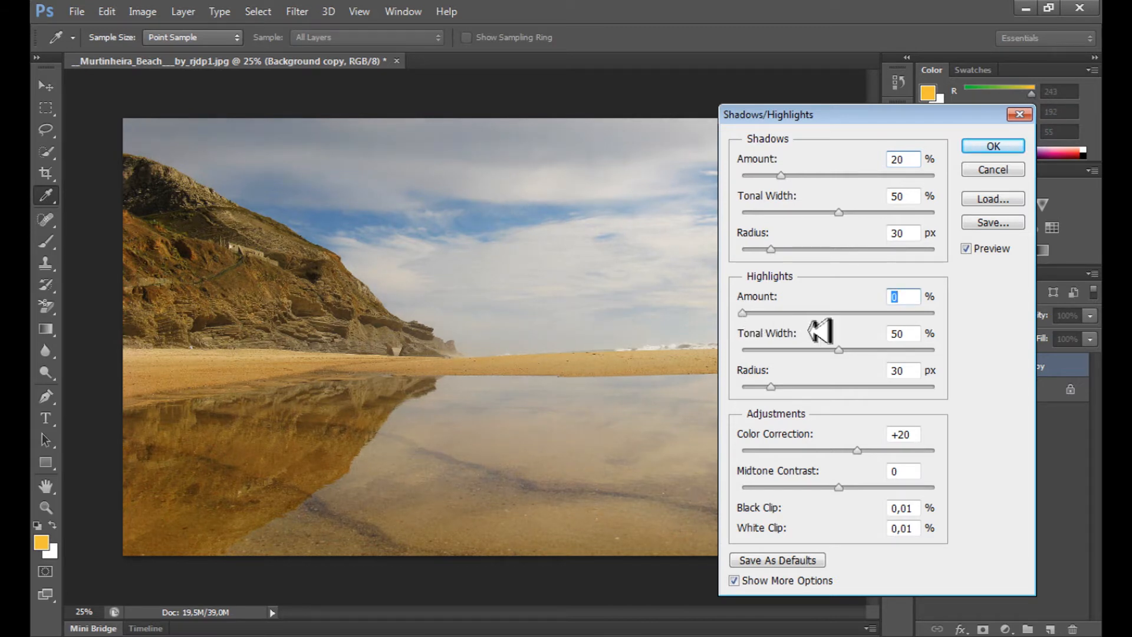
{"action": "mouse_move", "coordinate": [816, 332]}
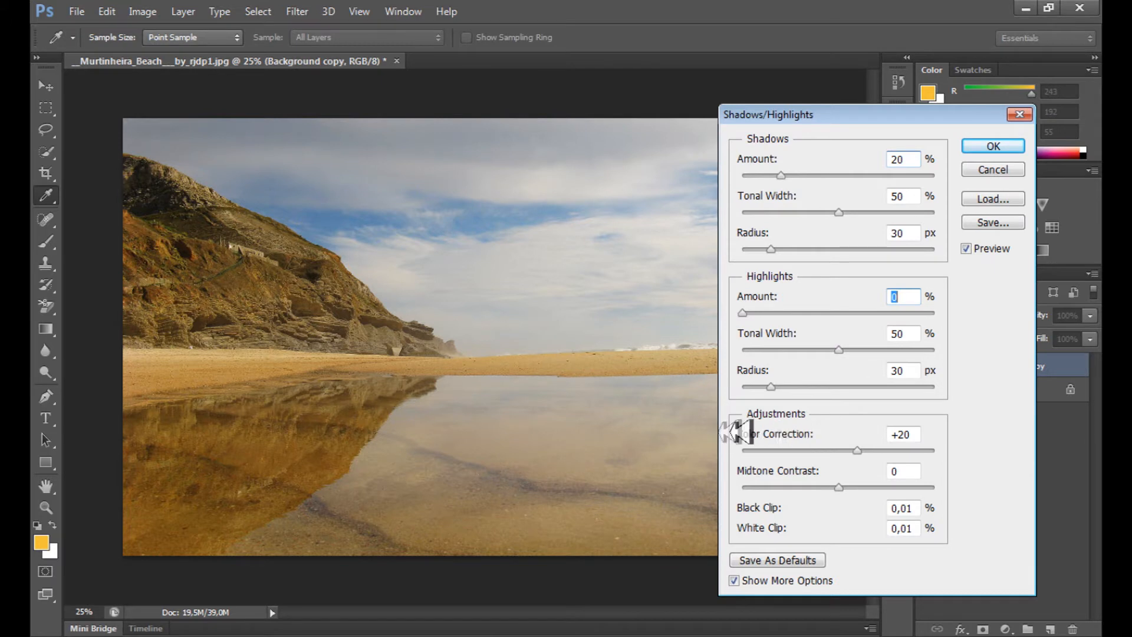
{"action": "mouse_move", "coordinate": [755, 430]}
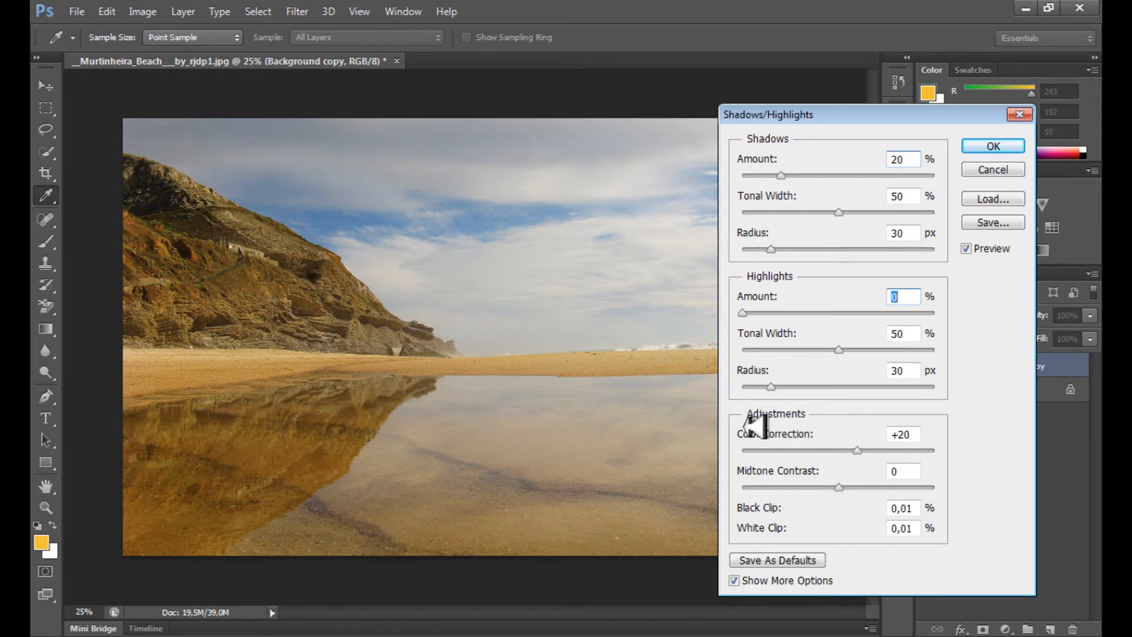
{"action": "mouse_move", "coordinate": [866, 500]}
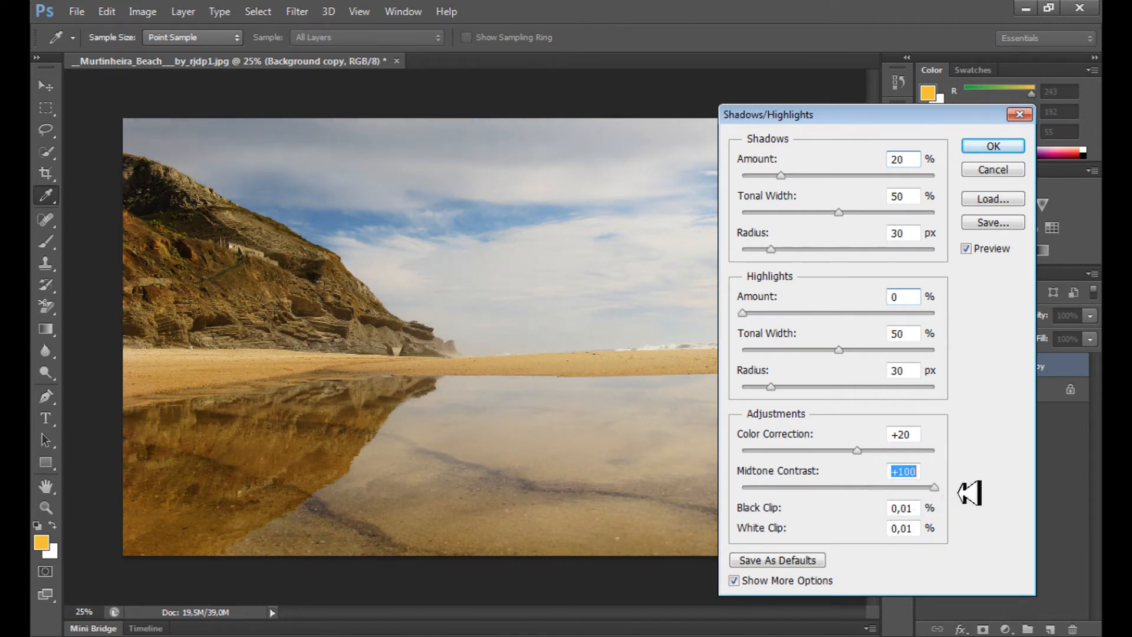
{"action": "mouse_move", "coordinate": [714, 490]}
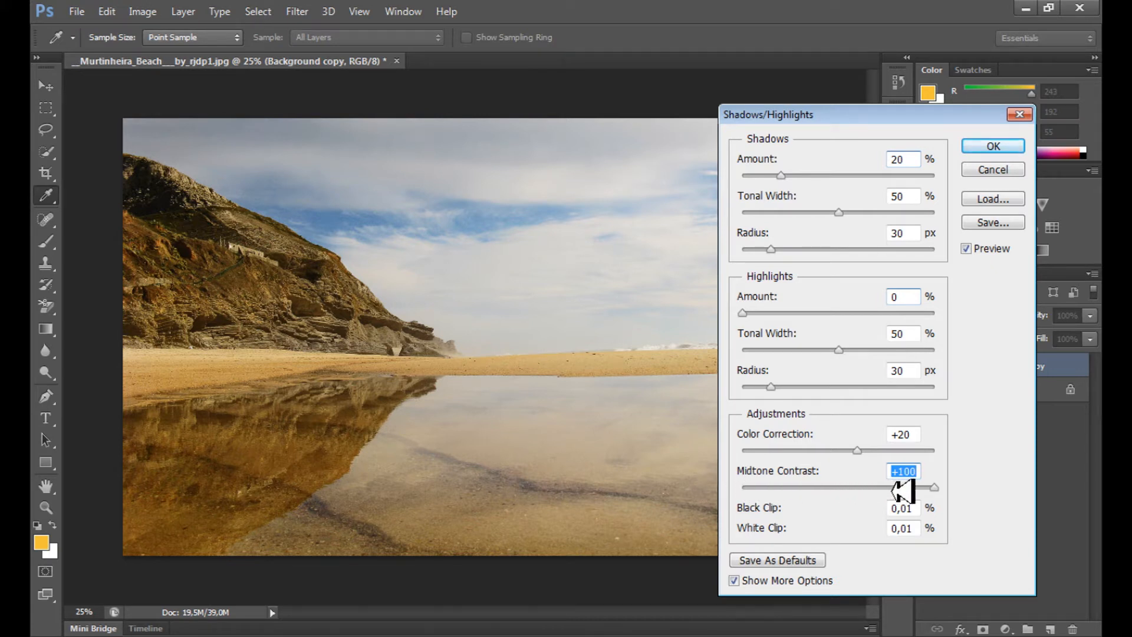
{"action": "mouse_move", "coordinate": [901, 499]}
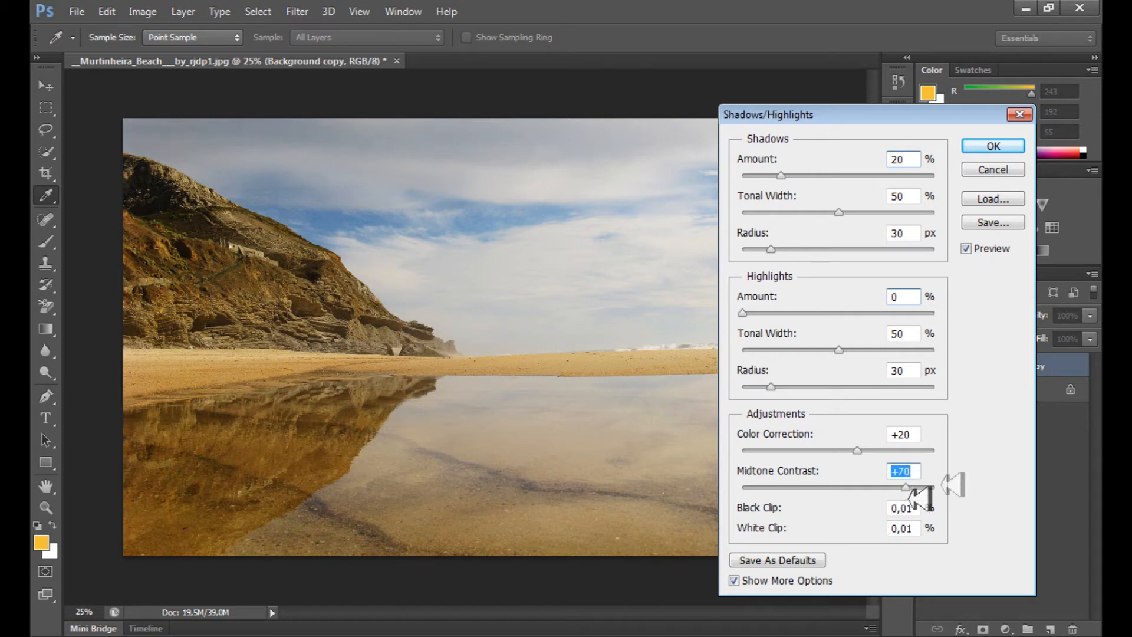
Step: Add a Vibrance layer with boosted vibrance, then hide and show it to compare
{"action": "left_click", "coordinate": [993, 145]}
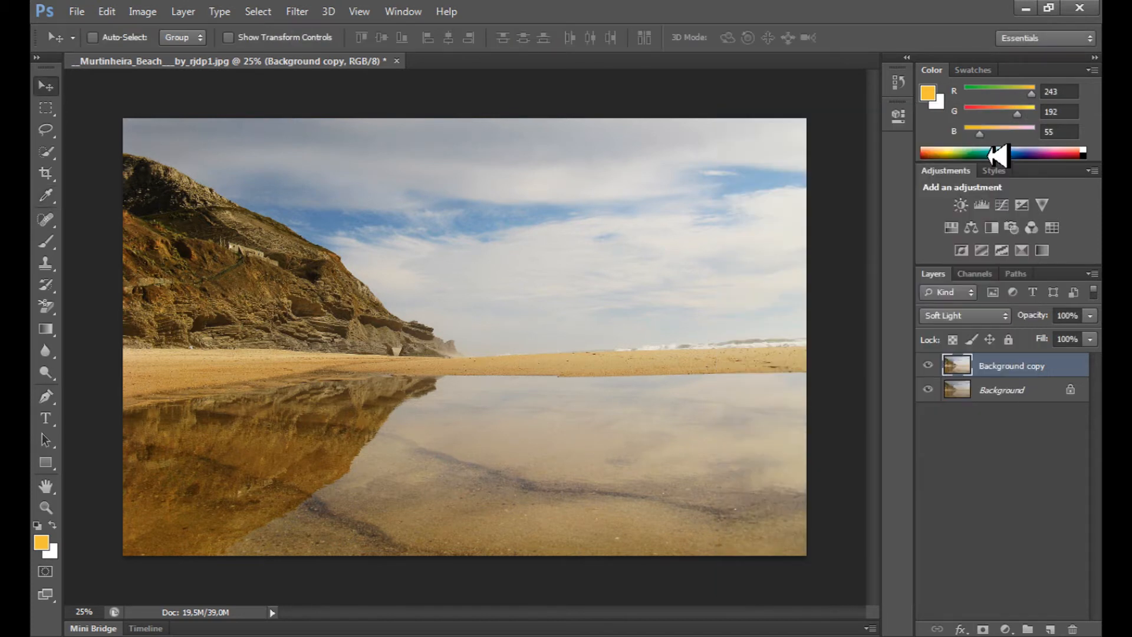
{"action": "mouse_move", "coordinate": [971, 170]}
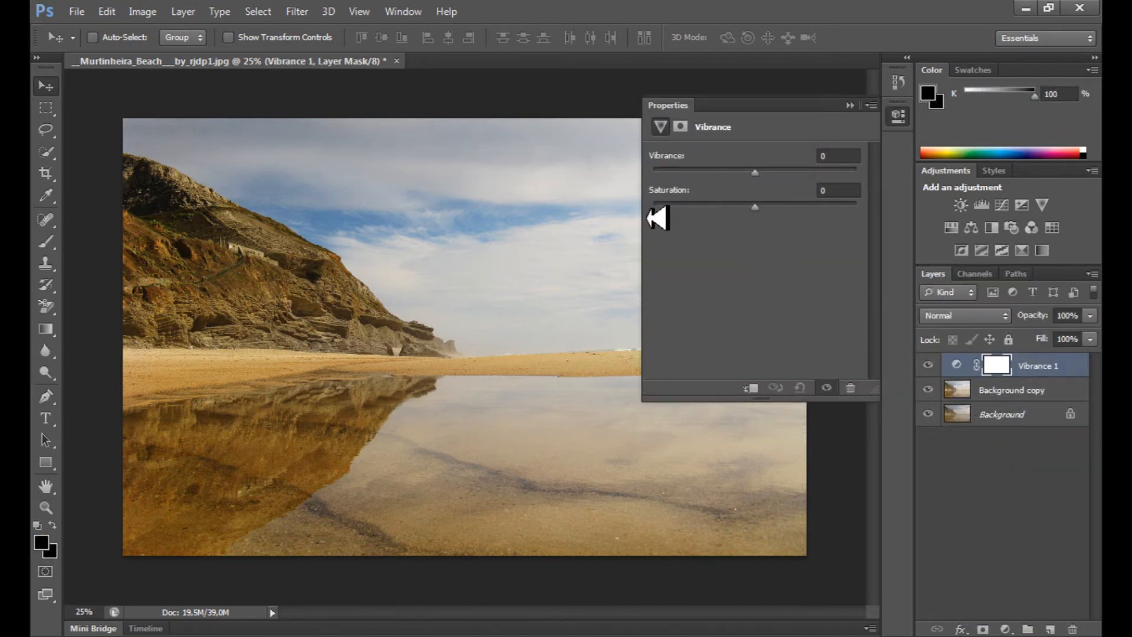
{"action": "mouse_move", "coordinate": [689, 220]}
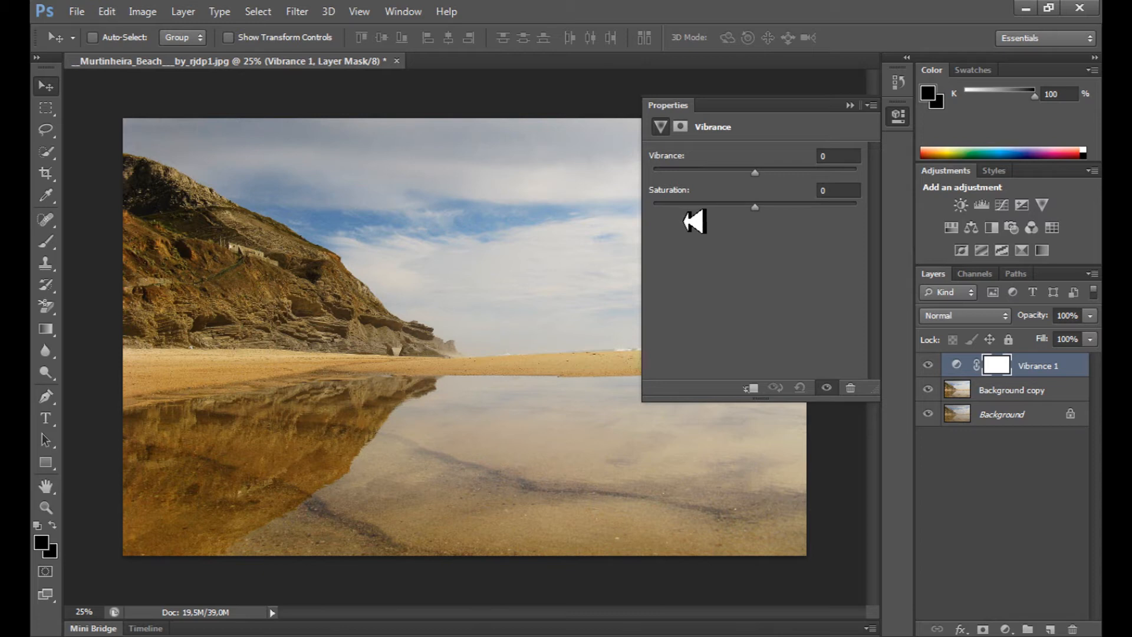
{"action": "mouse_move", "coordinate": [834, 167]}
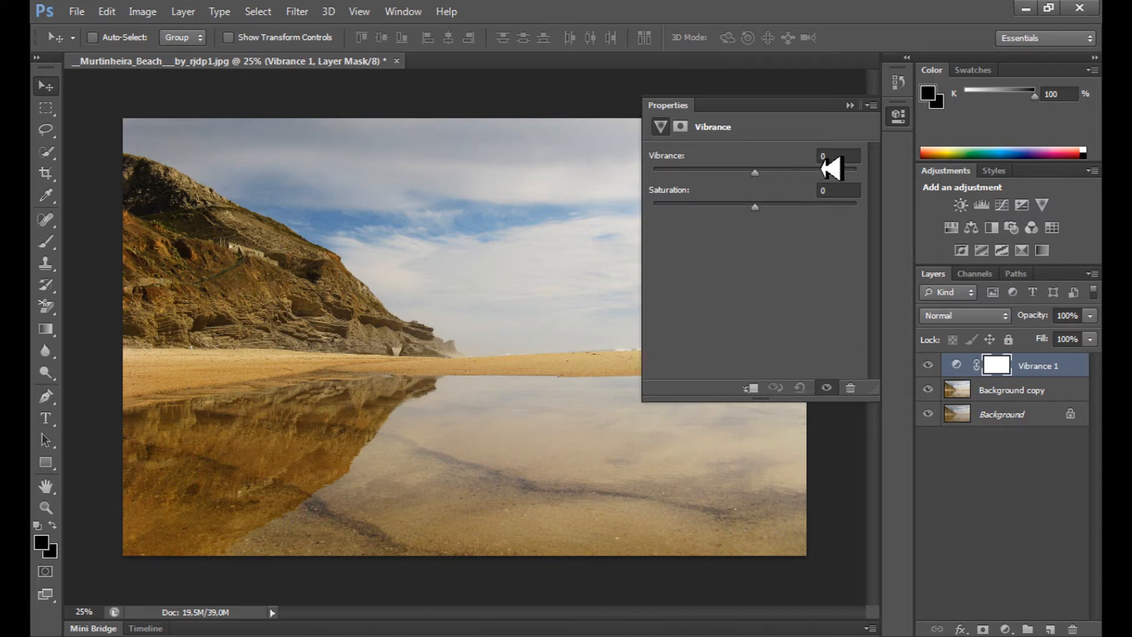
{"action": "left_click", "coordinate": [837, 156]}
{"action": "type", "text": "60"}
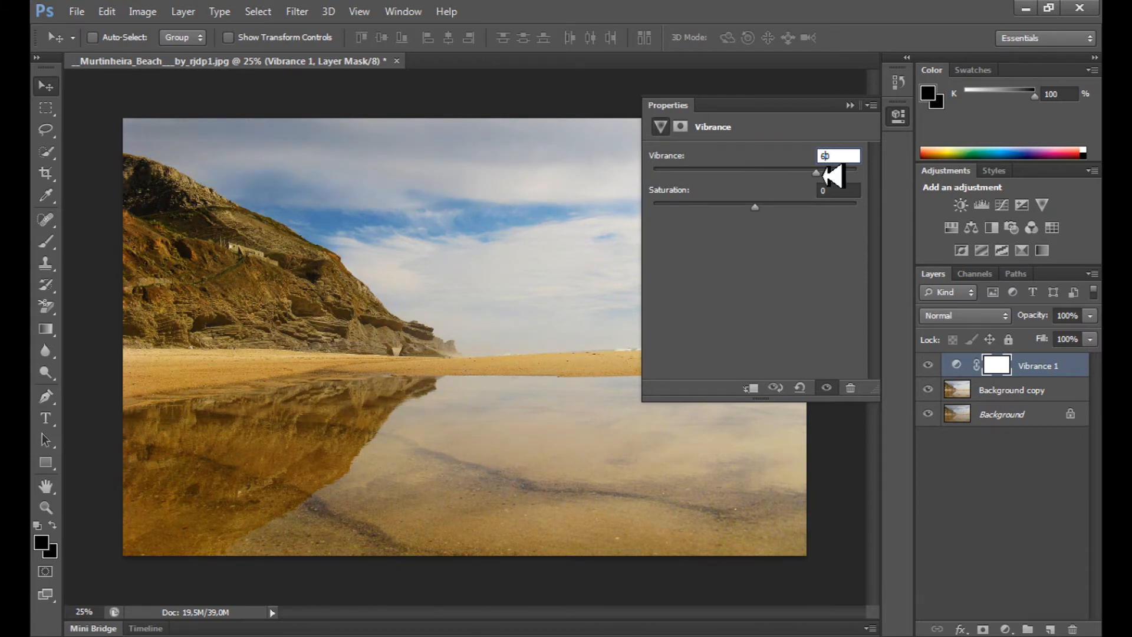
{"action": "left_click", "coordinate": [850, 106]}
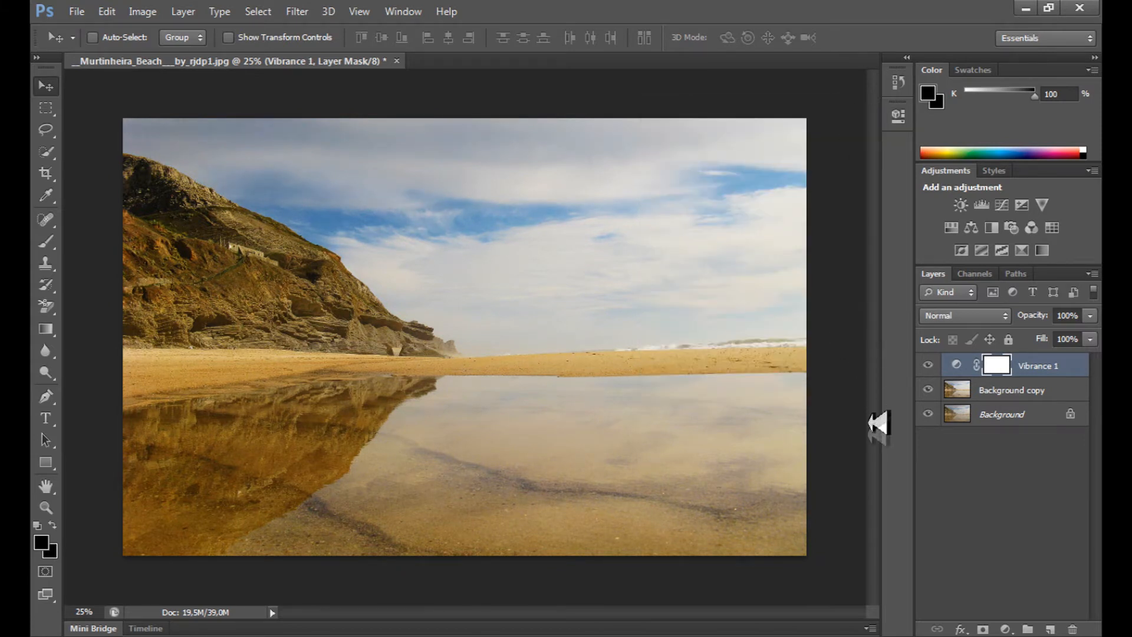
{"action": "left_click", "coordinate": [927, 364]}
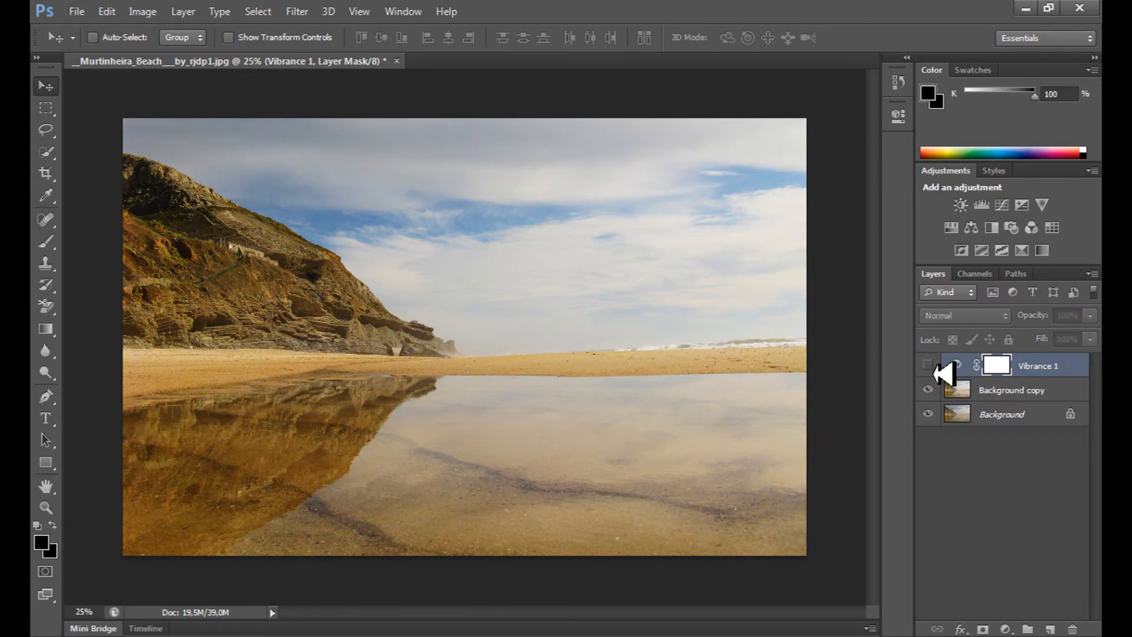
{"action": "left_click", "coordinate": [929, 364]}
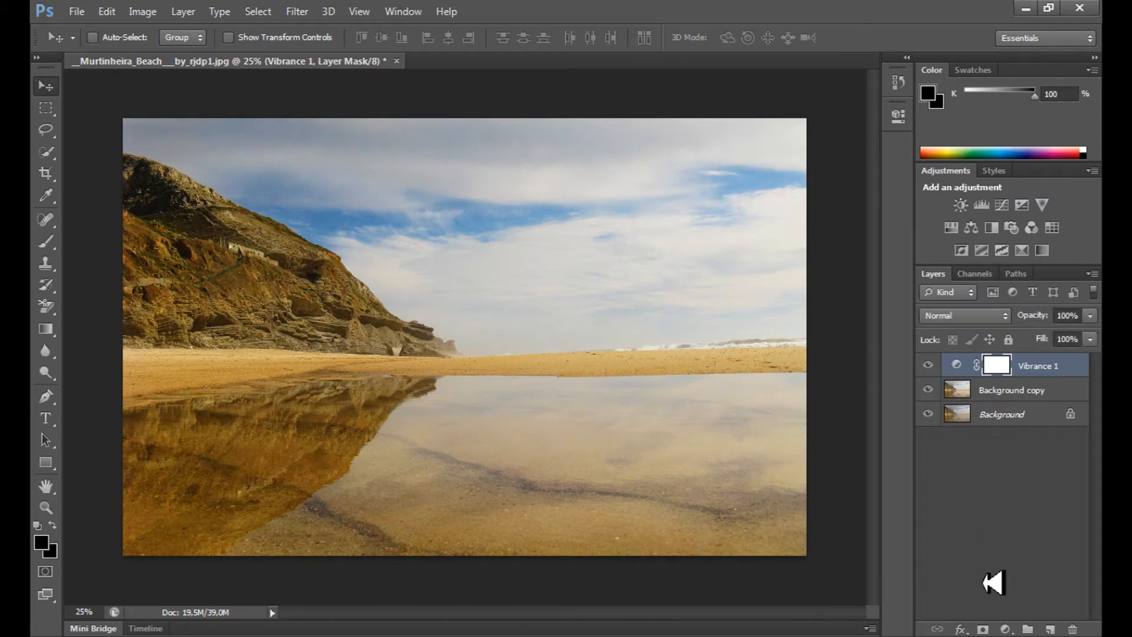
{"action": "left_click", "coordinate": [1006, 630]}
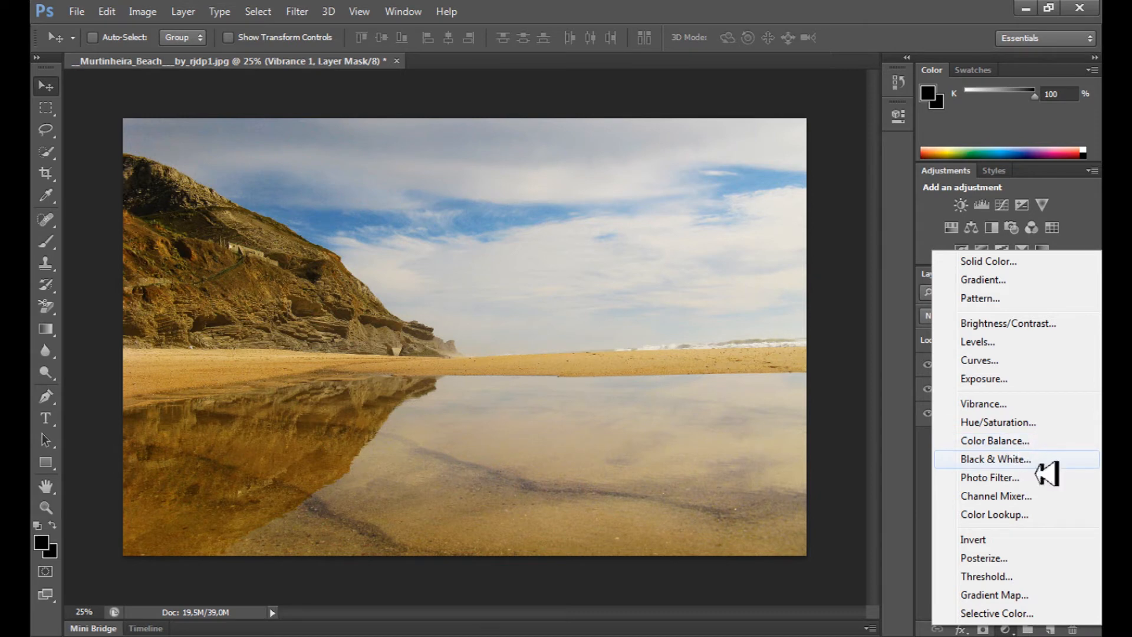
Step: Add a Color Balance layer with midtones cyan-red -15, magenta-green +10, yellow-blue -10
{"action": "left_click", "coordinate": [994, 441]}
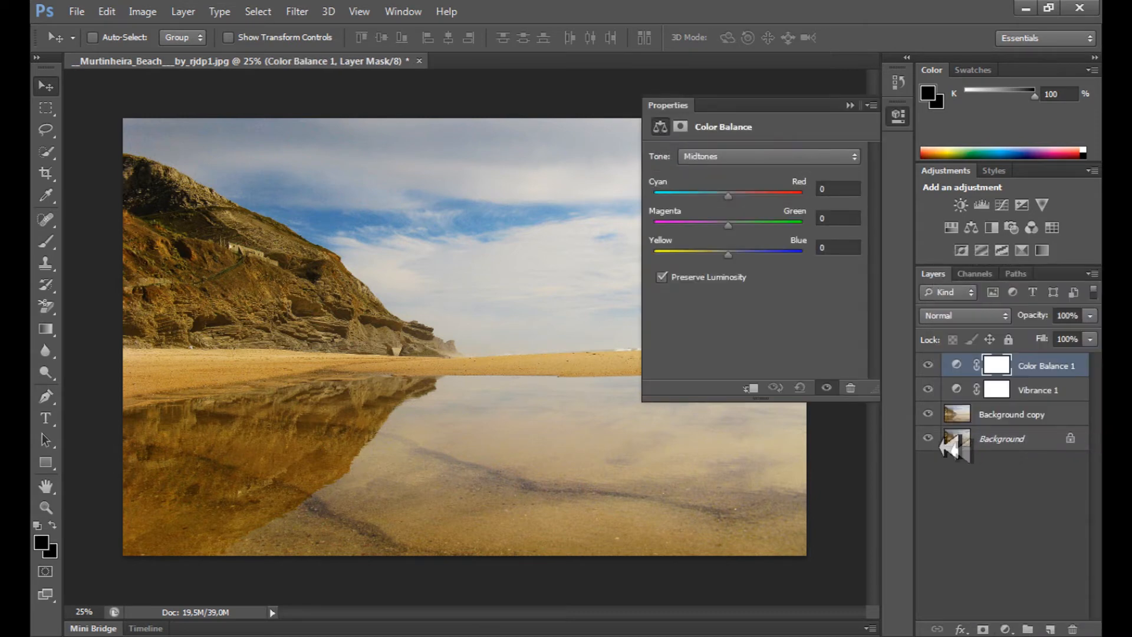
{"action": "mouse_move", "coordinate": [928, 446]}
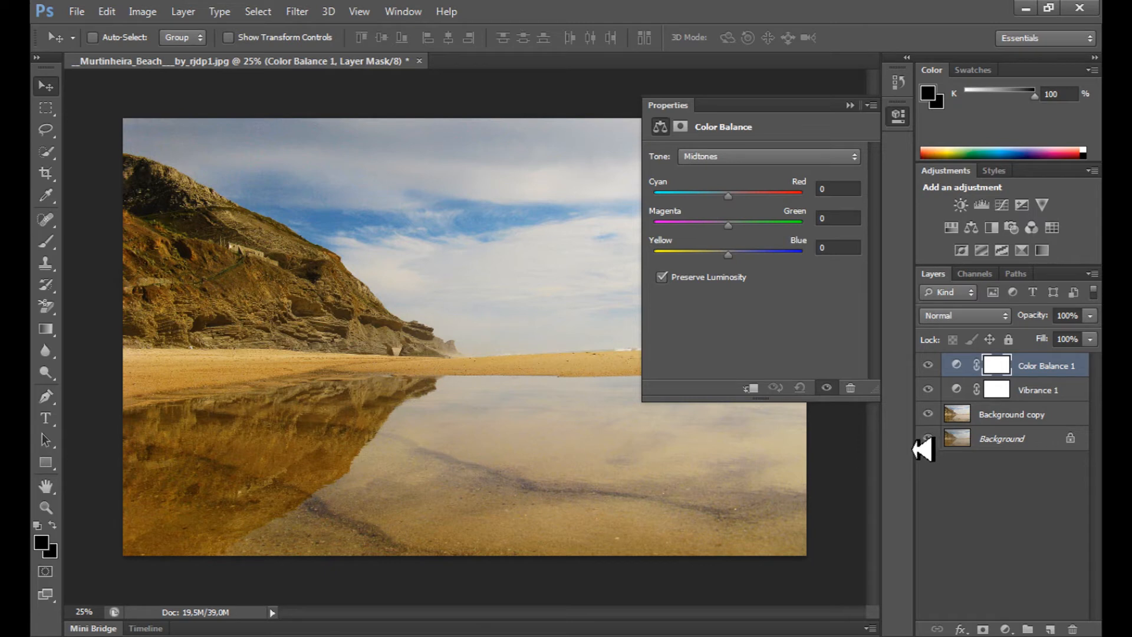
{"action": "mouse_move", "coordinate": [795, 358]}
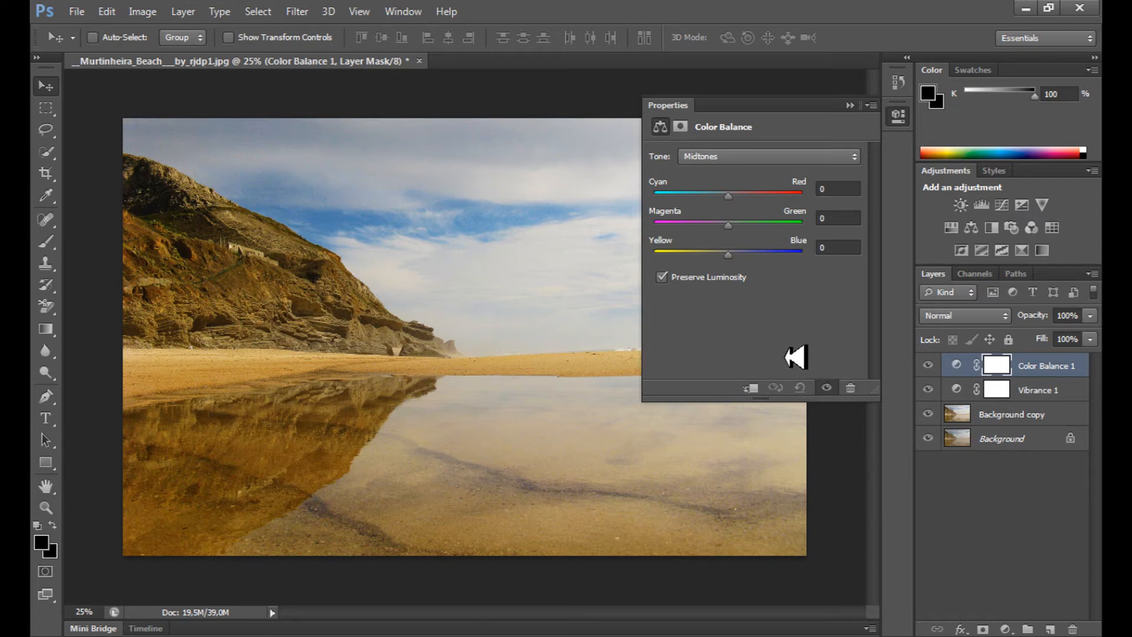
{"action": "mouse_move", "coordinate": [715, 209]}
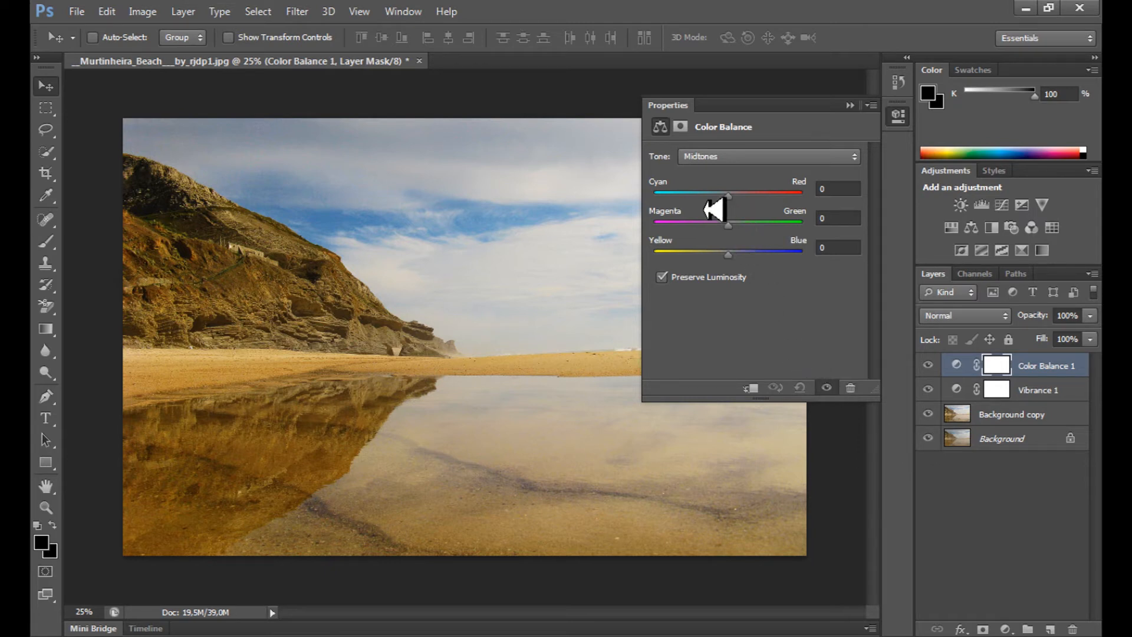
{"action": "mouse_move", "coordinate": [657, 170]}
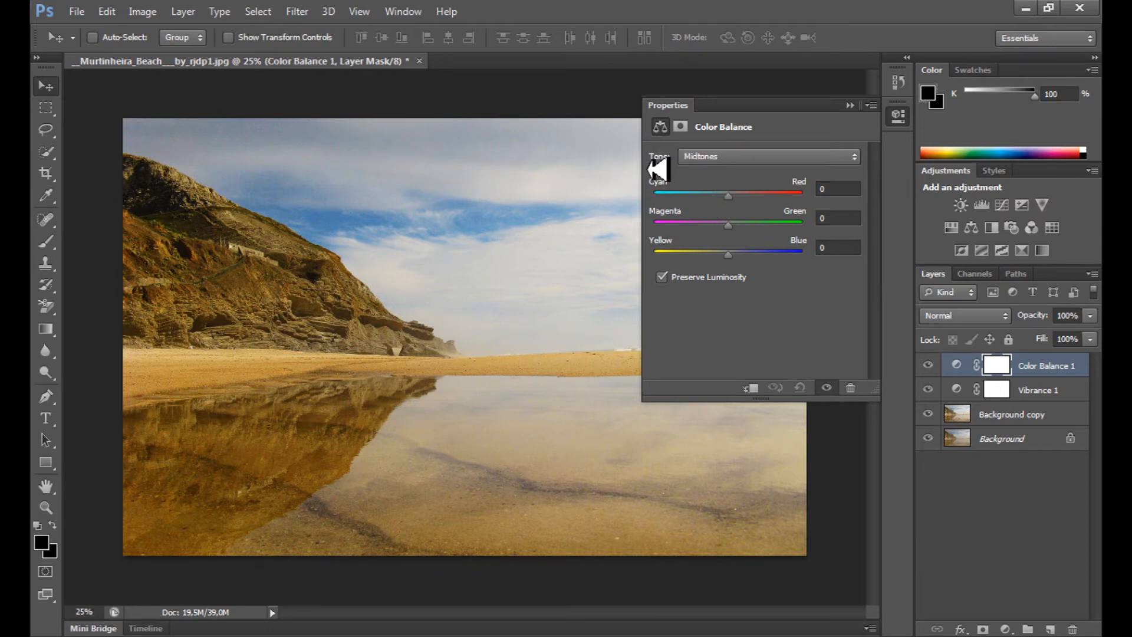
{"action": "mouse_move", "coordinate": [733, 201]}
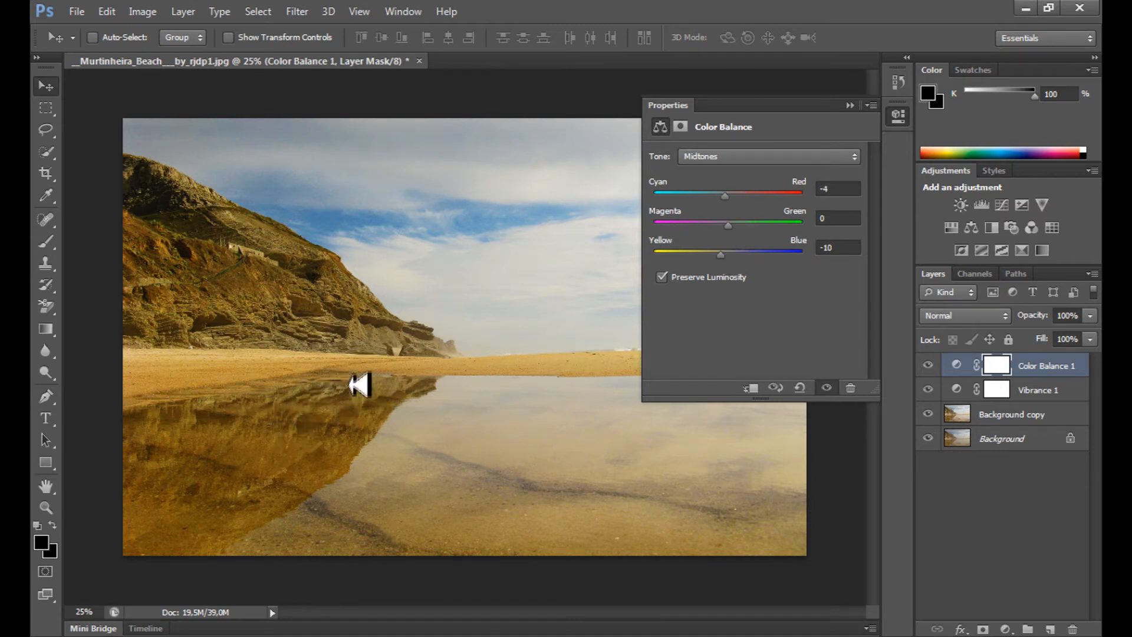
{"action": "mouse_move", "coordinate": [729, 209]}
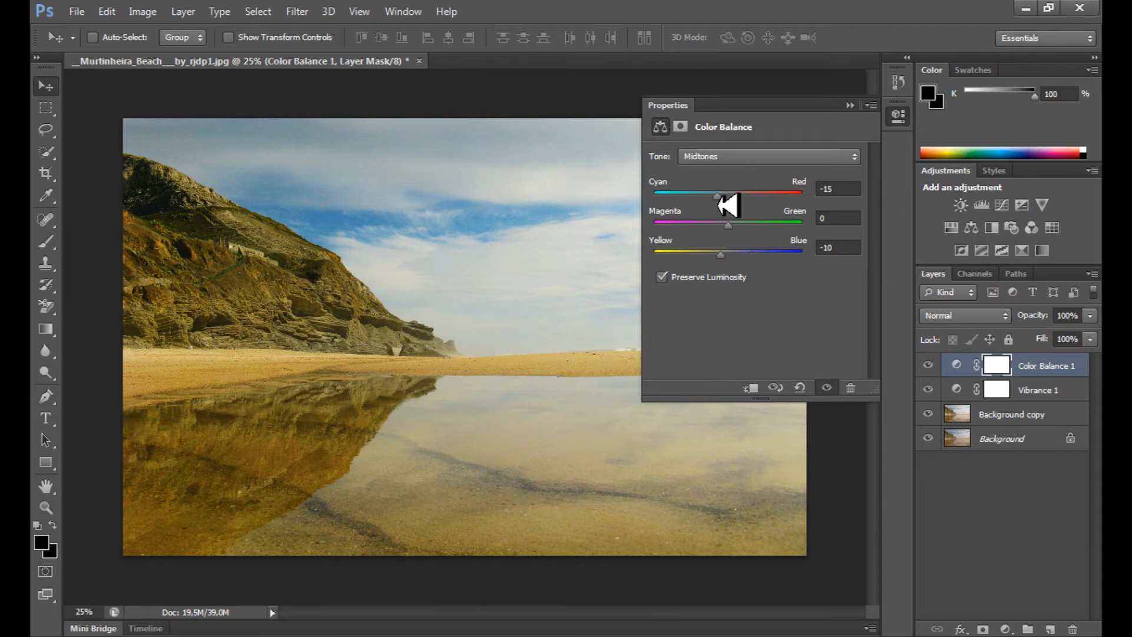
{"action": "mouse_move", "coordinate": [736, 228]}
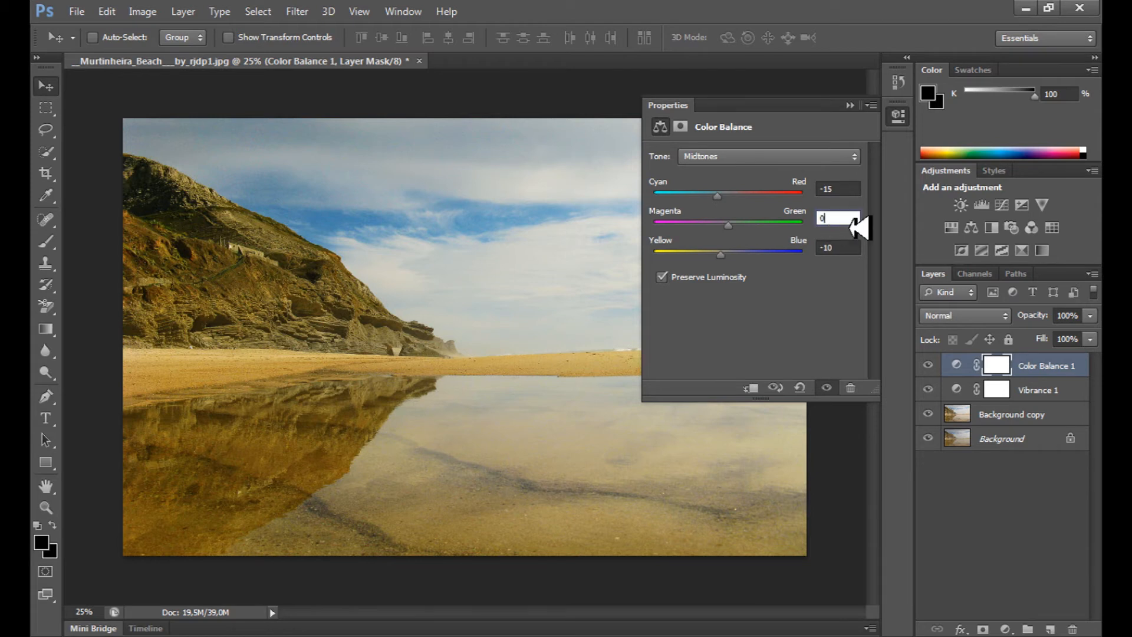
{"action": "type", "text": "5"}
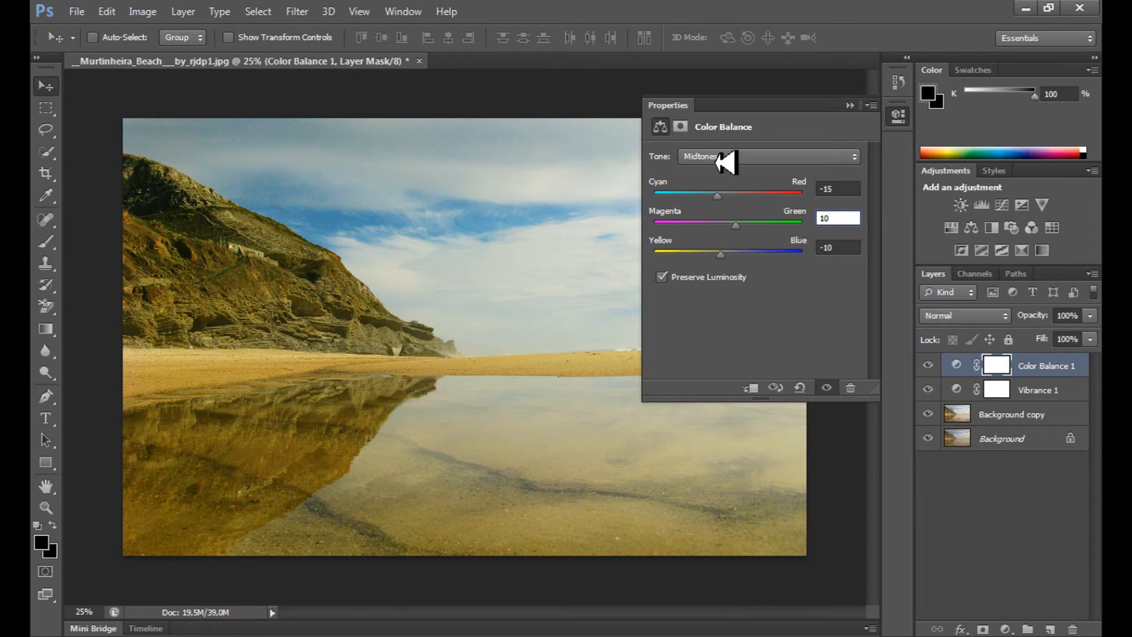
{"action": "left_click", "coordinate": [768, 155]}
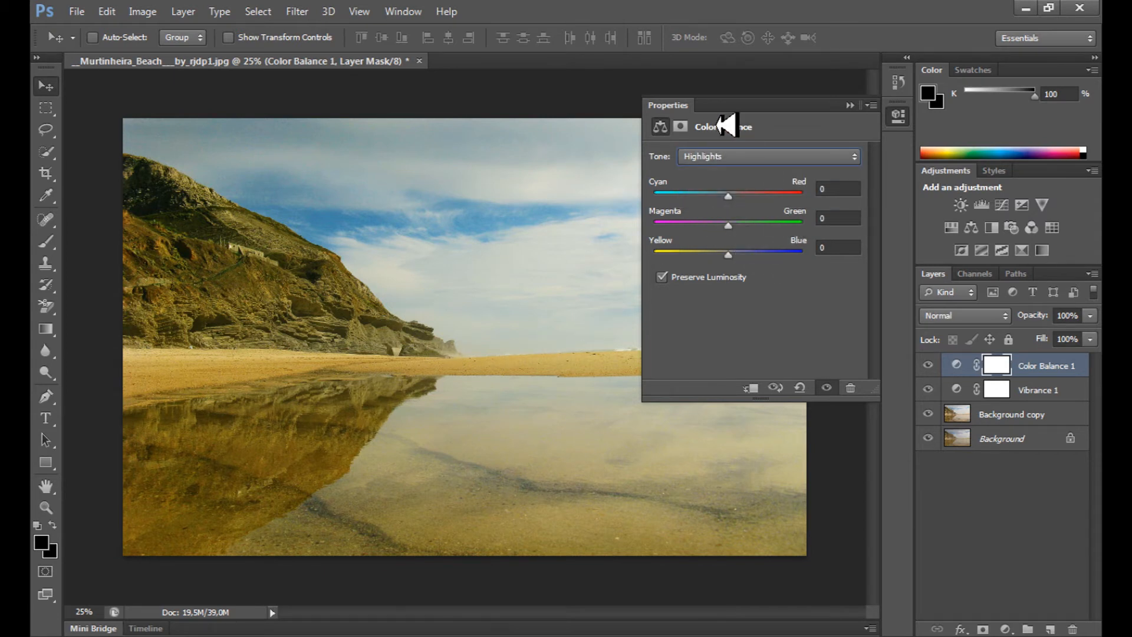
{"action": "mouse_move", "coordinate": [213, 152]}
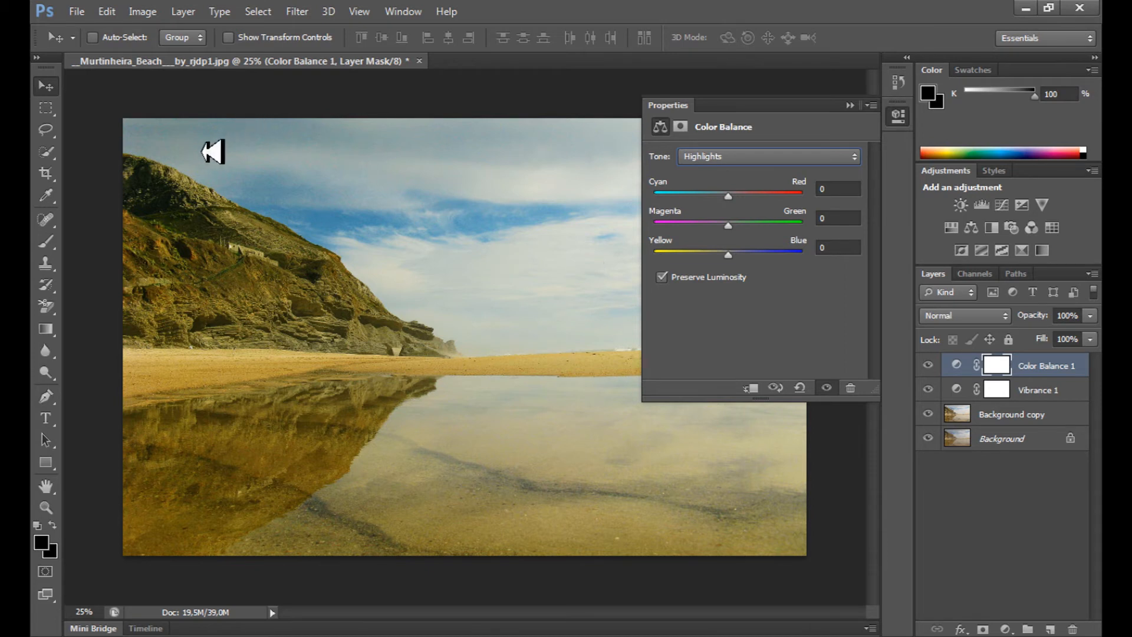
{"action": "mouse_move", "coordinate": [195, 119]}
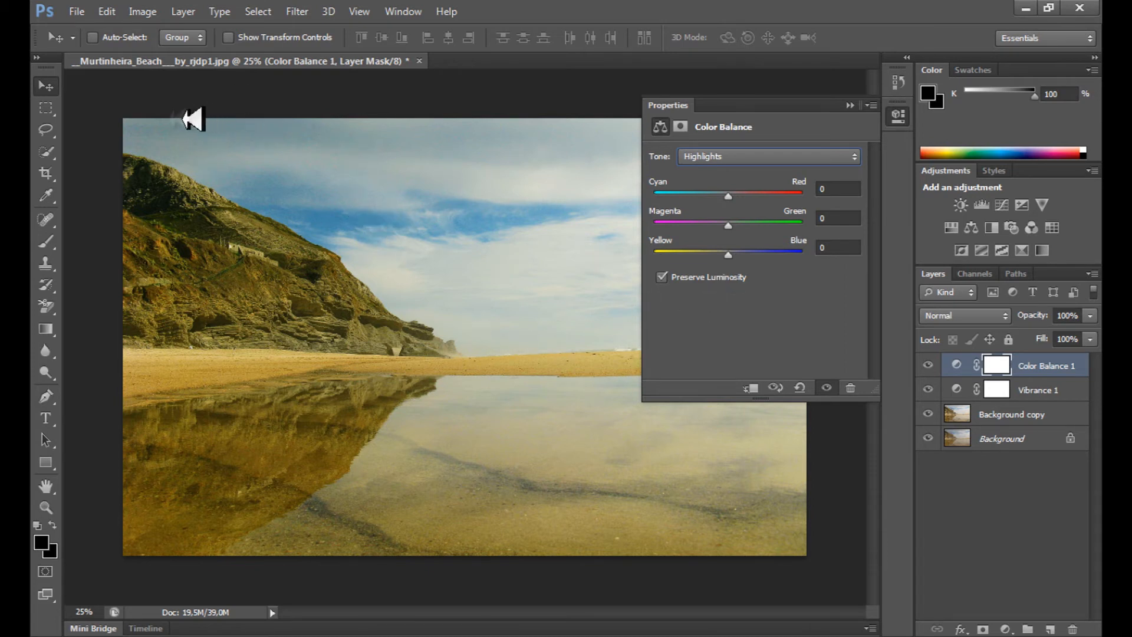
{"action": "mouse_move", "coordinate": [511, 288]}
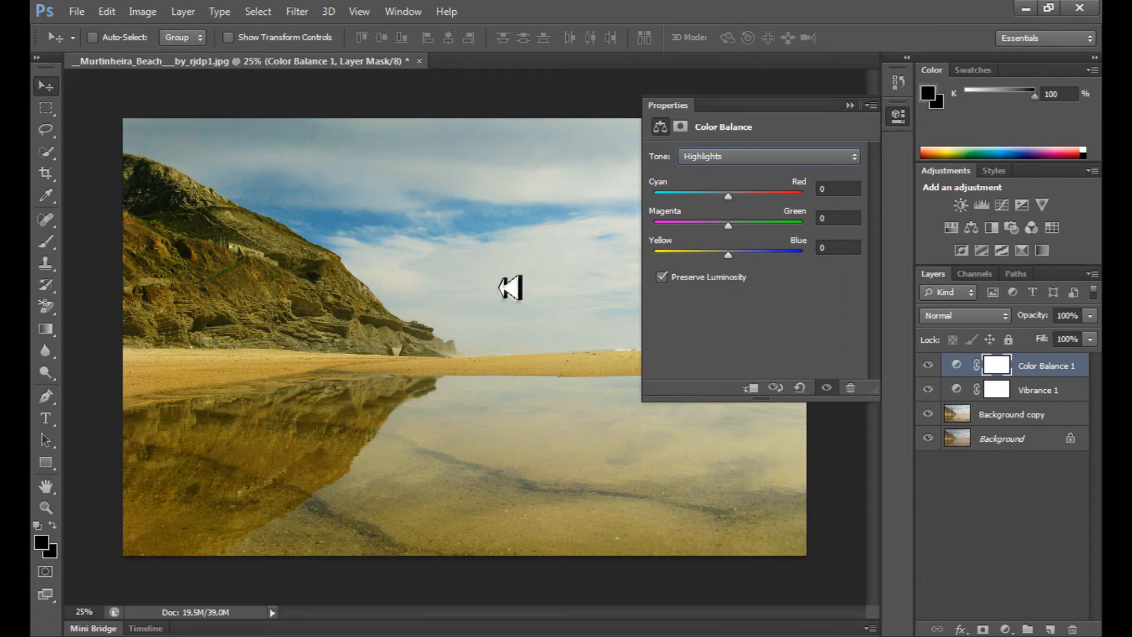
{"action": "mouse_move", "coordinate": [414, 240]}
{"action": "type", "text": "40"}
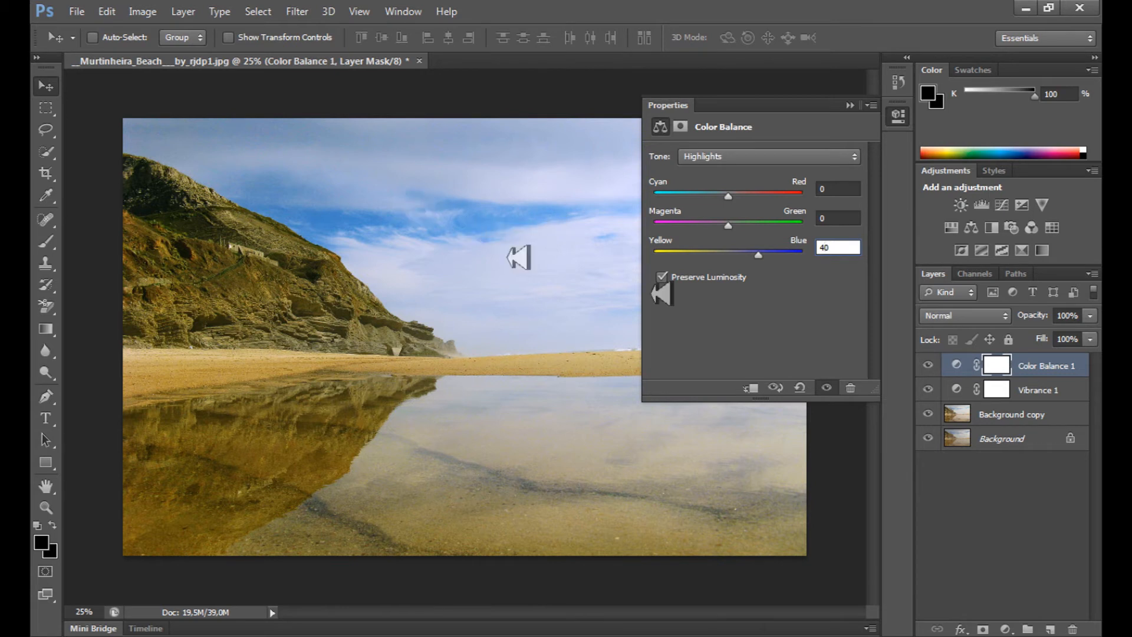
{"action": "mouse_move", "coordinate": [318, 165]}
{"action": "type", "text": "10"}
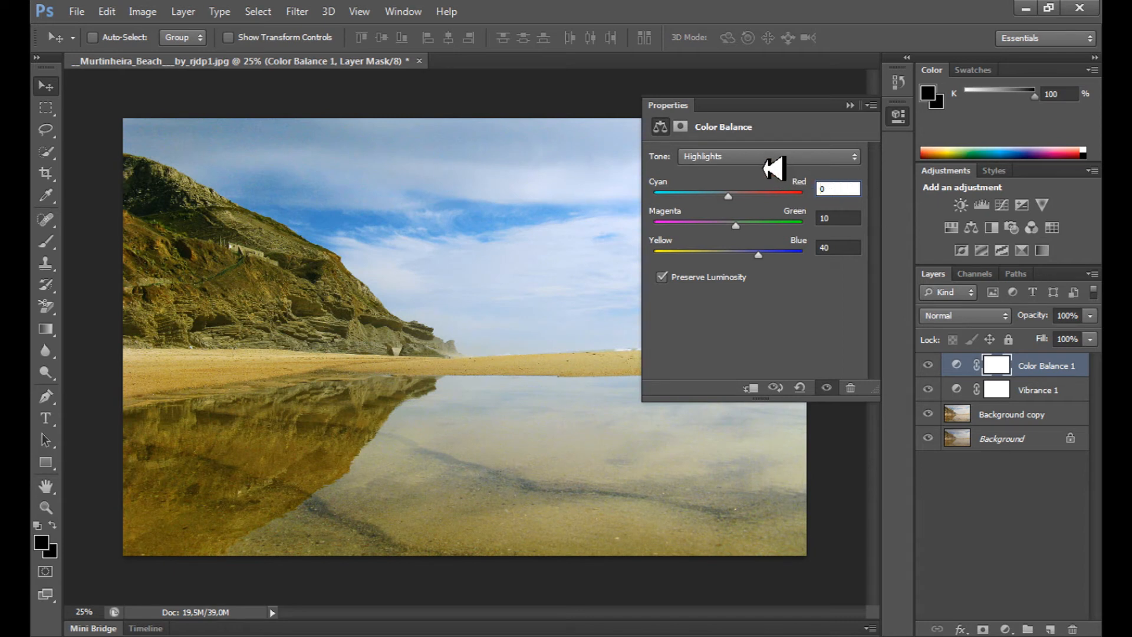
Step: Set the Color Balance highlights to yellow-blue +40 and magenta-green +10
{"action": "left_click", "coordinate": [768, 155]}
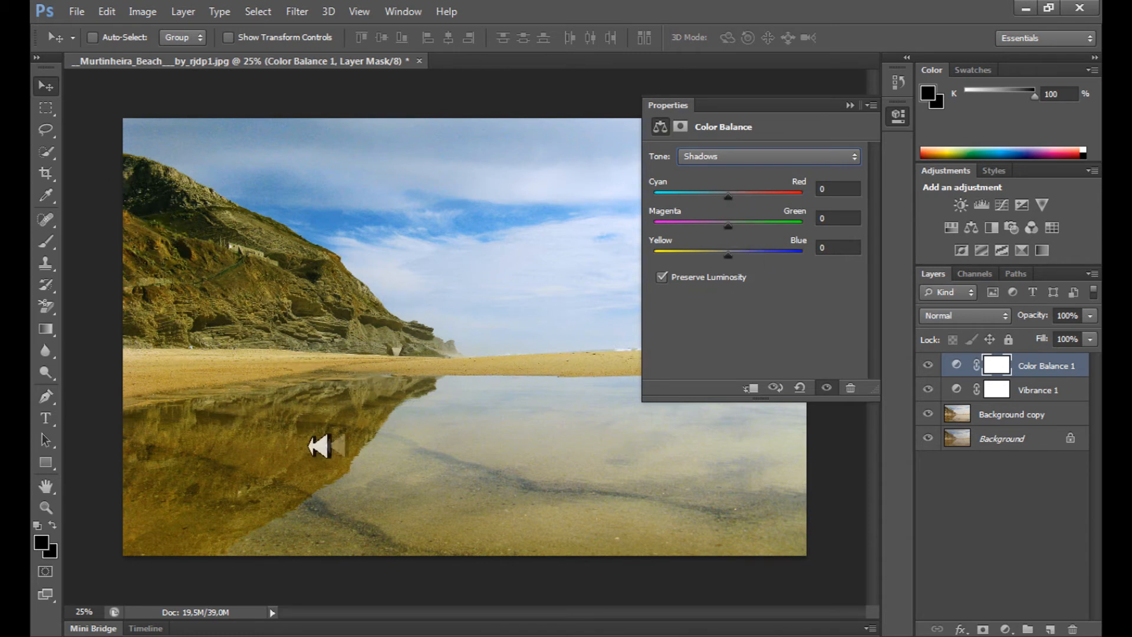
{"action": "mouse_move", "coordinate": [386, 462]}
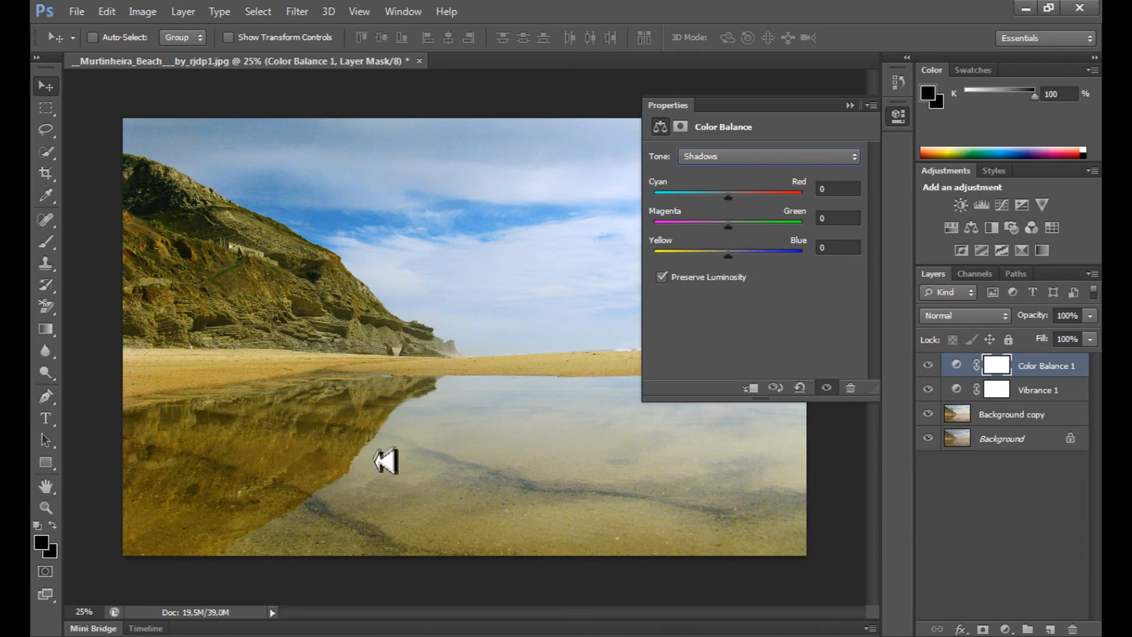
{"action": "mouse_move", "coordinate": [197, 370]}
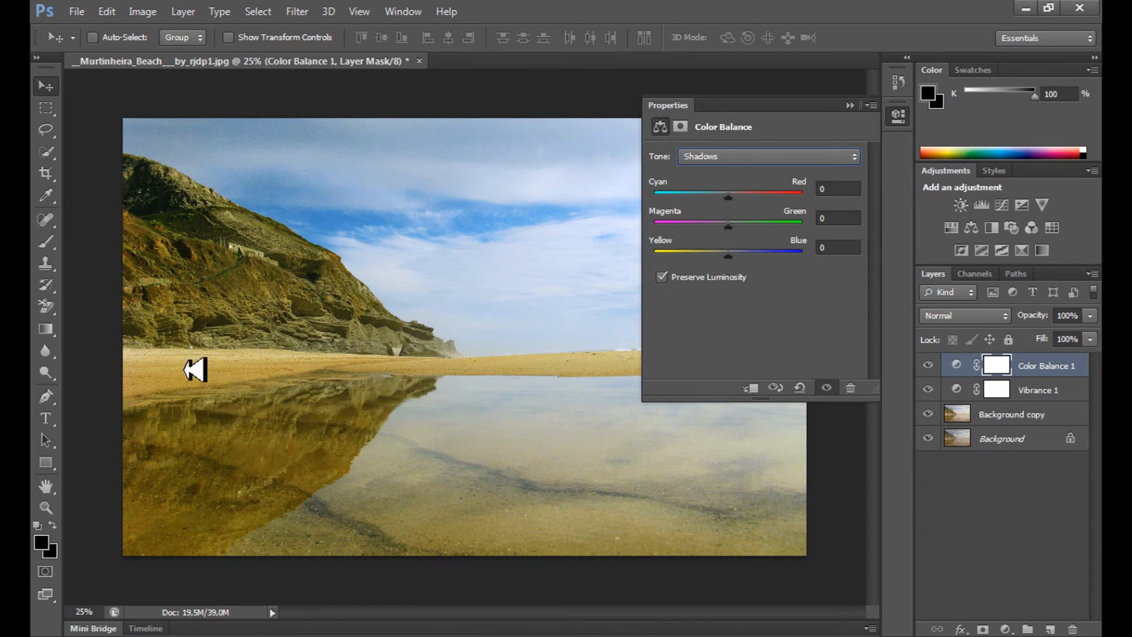
{"action": "mouse_move", "coordinate": [184, 266]}
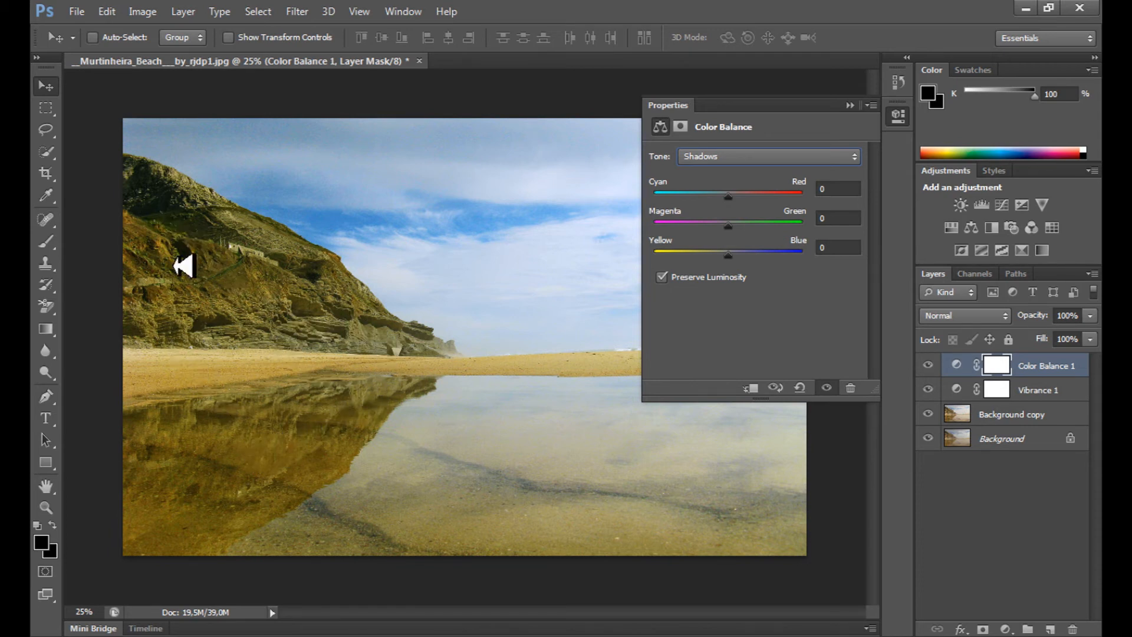
{"action": "mouse_move", "coordinate": [820, 218]}
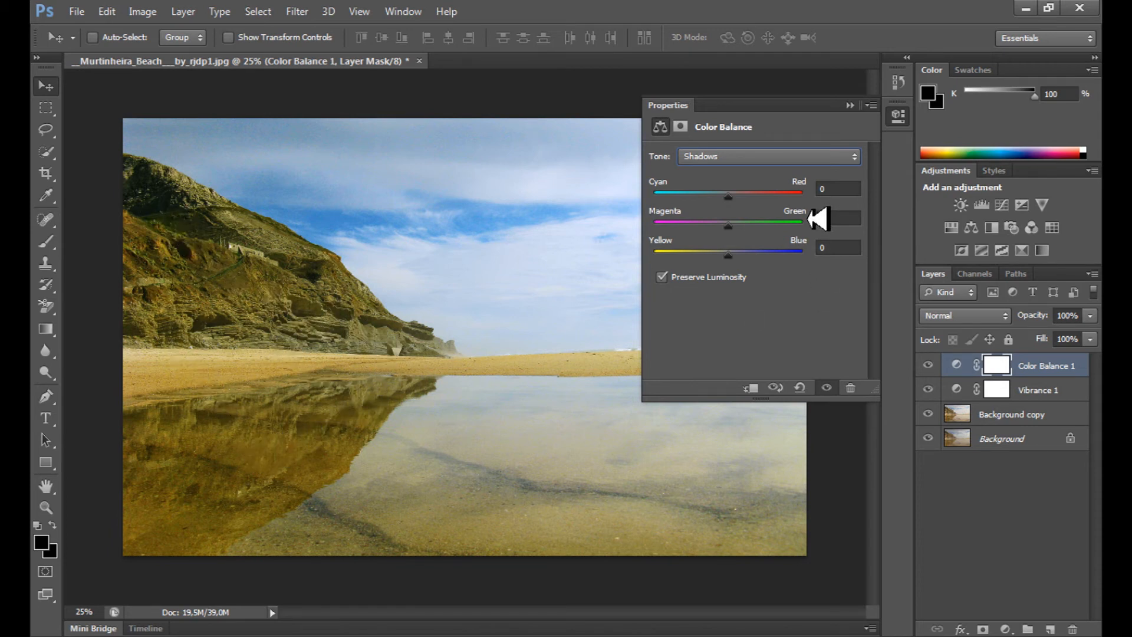
{"action": "mouse_move", "coordinate": [373, 282]}
{"action": "type", "text": "-10"}
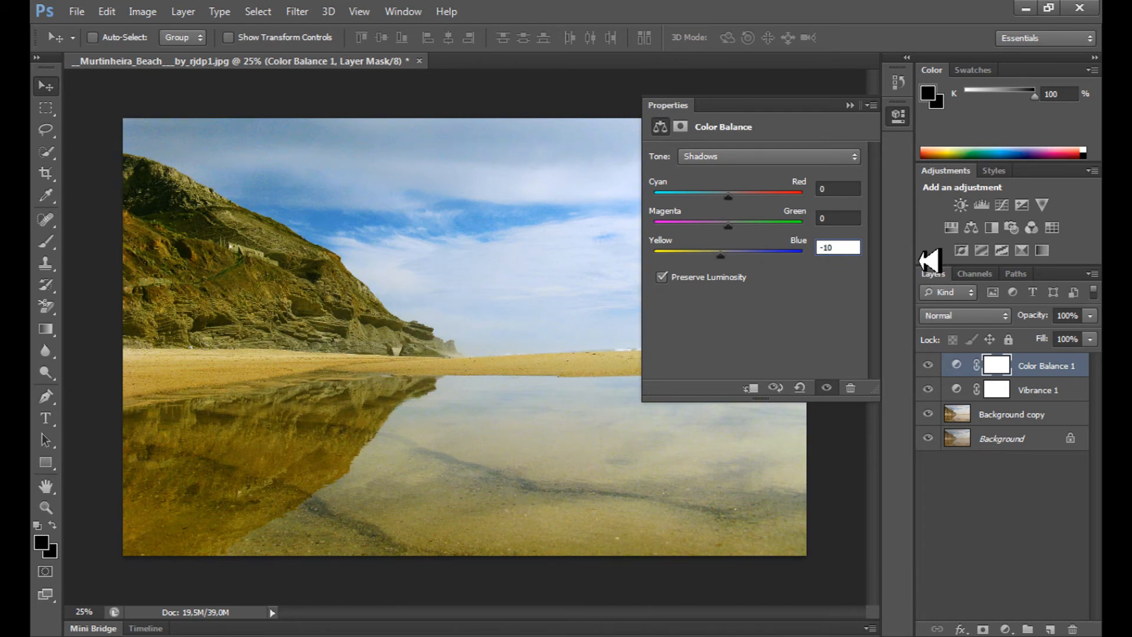
{"action": "mouse_move", "coordinate": [838, 206]}
{"action": "type", "text": "-5"}
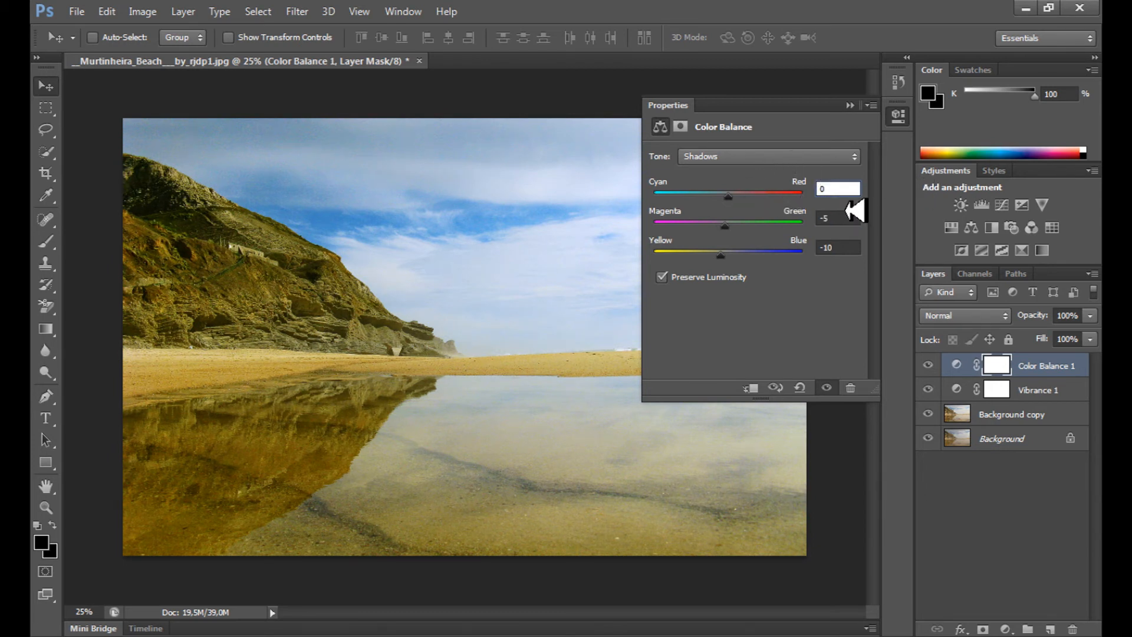
Step: Set the Color Balance shadows to yellow-blue -10 and magenta-green -5
{"action": "left_click", "coordinate": [838, 188]}
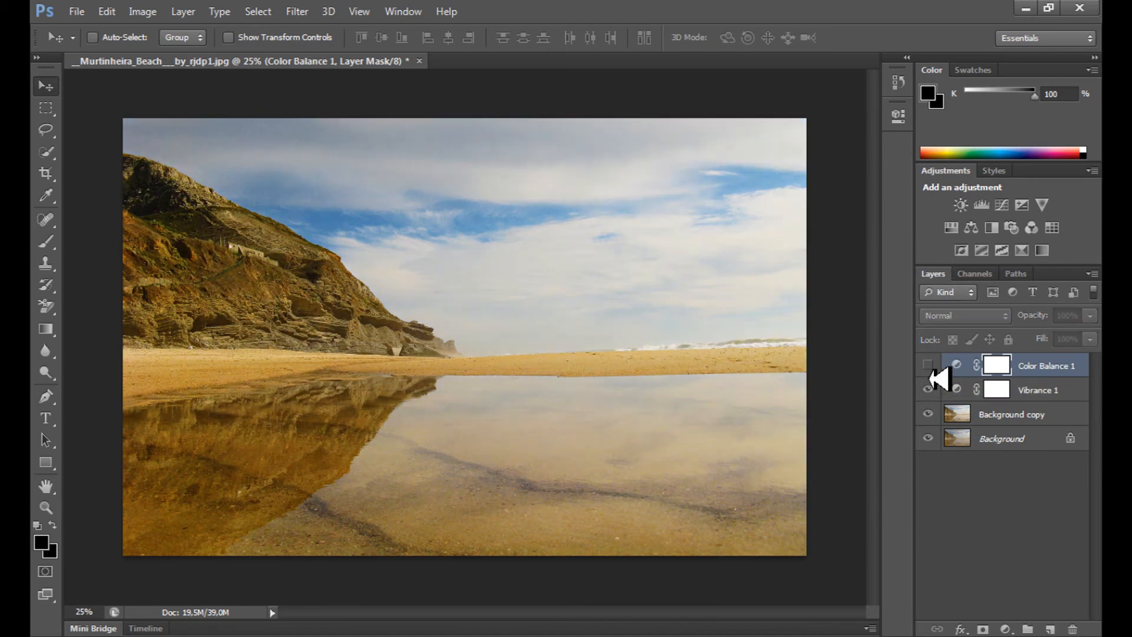
Step: Make the Color Balance 1 layer visible again
{"action": "left_click", "coordinate": [928, 366]}
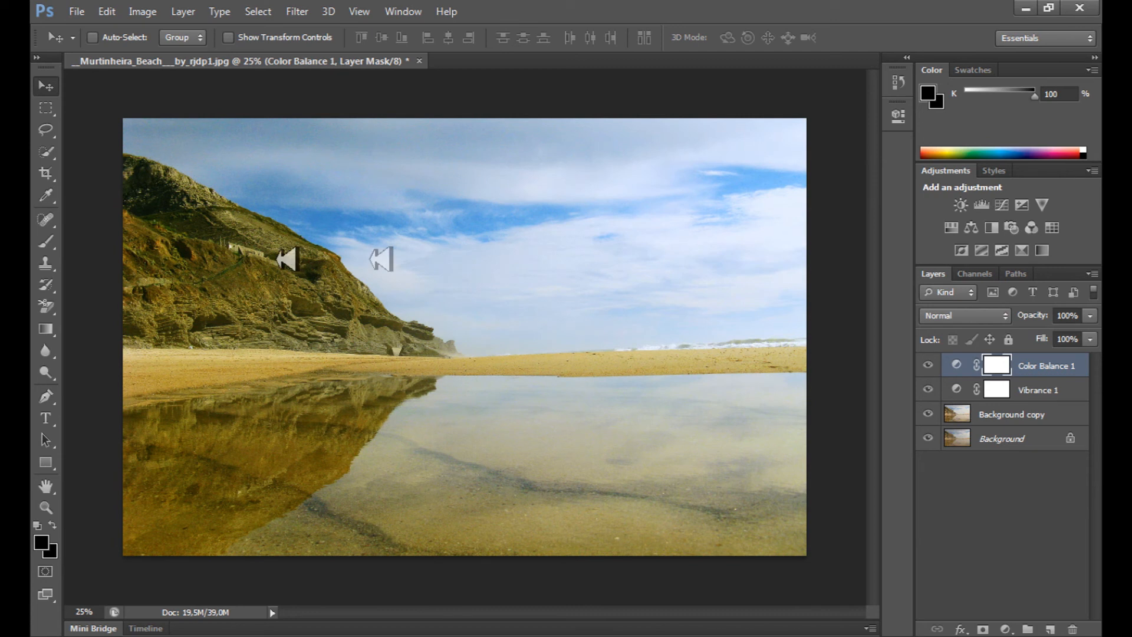
{"action": "mouse_move", "coordinate": [570, 340]}
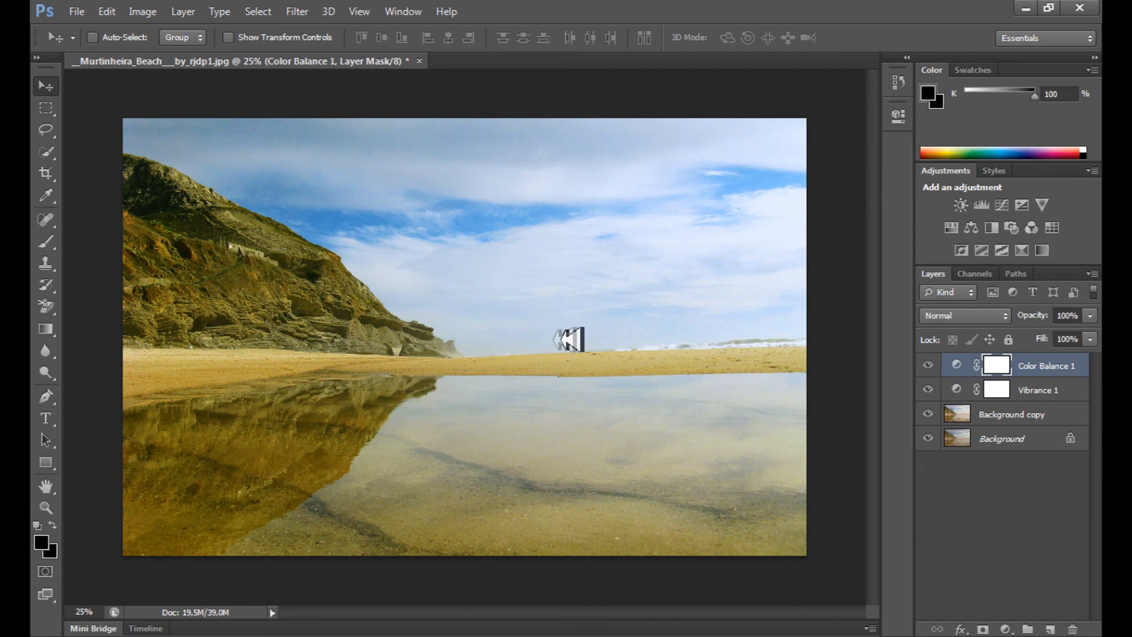
{"action": "mouse_move", "coordinate": [1022, 571]}
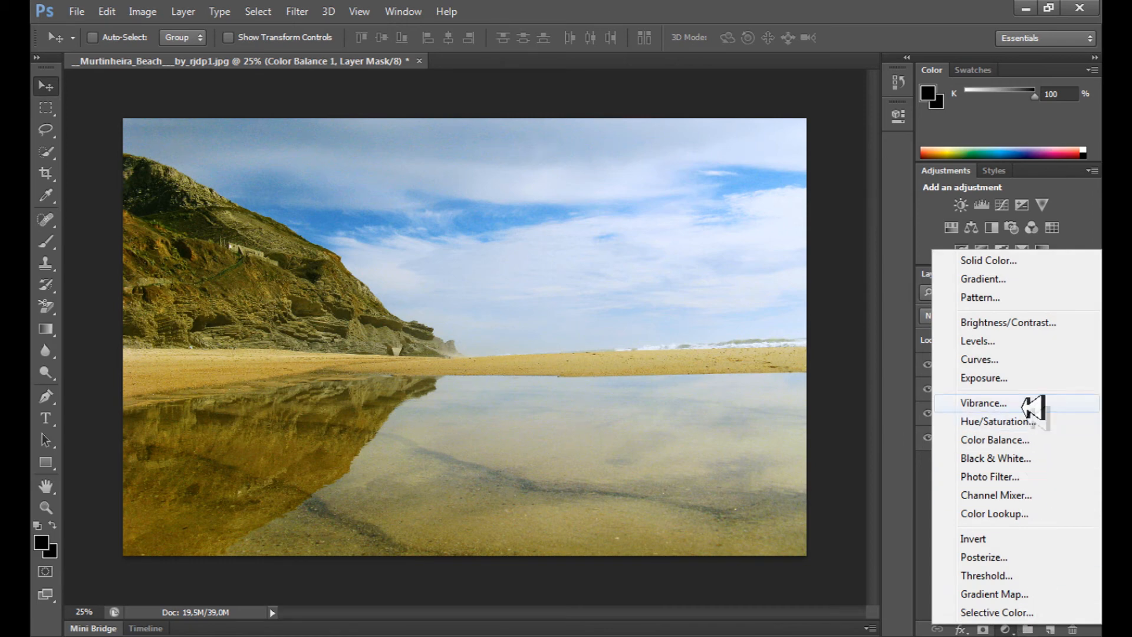
Step: Add a Curves layer with an S-shaped contrast curve on the Blue channel
{"action": "left_click", "coordinate": [979, 359]}
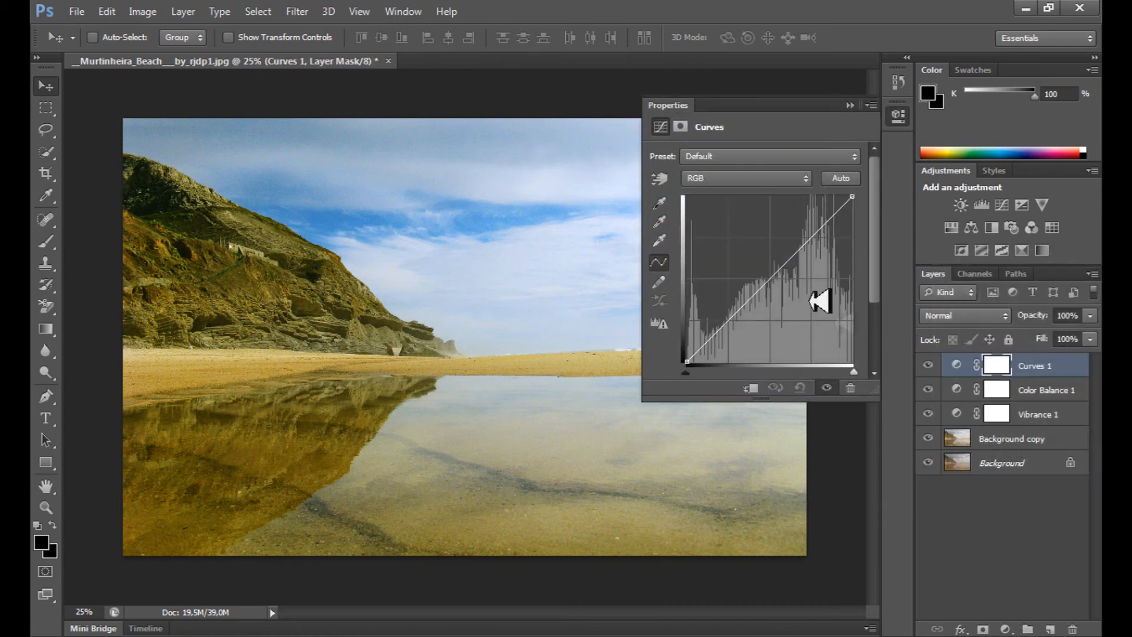
{"action": "left_click", "coordinate": [744, 178]}
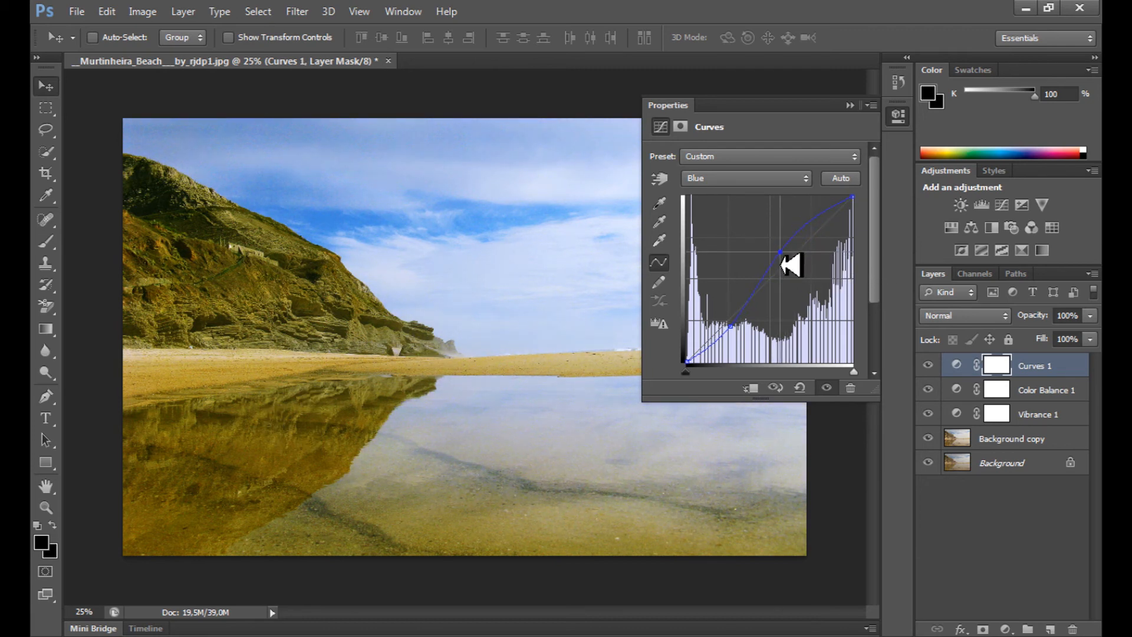
{"action": "left_click", "coordinate": [928, 365]}
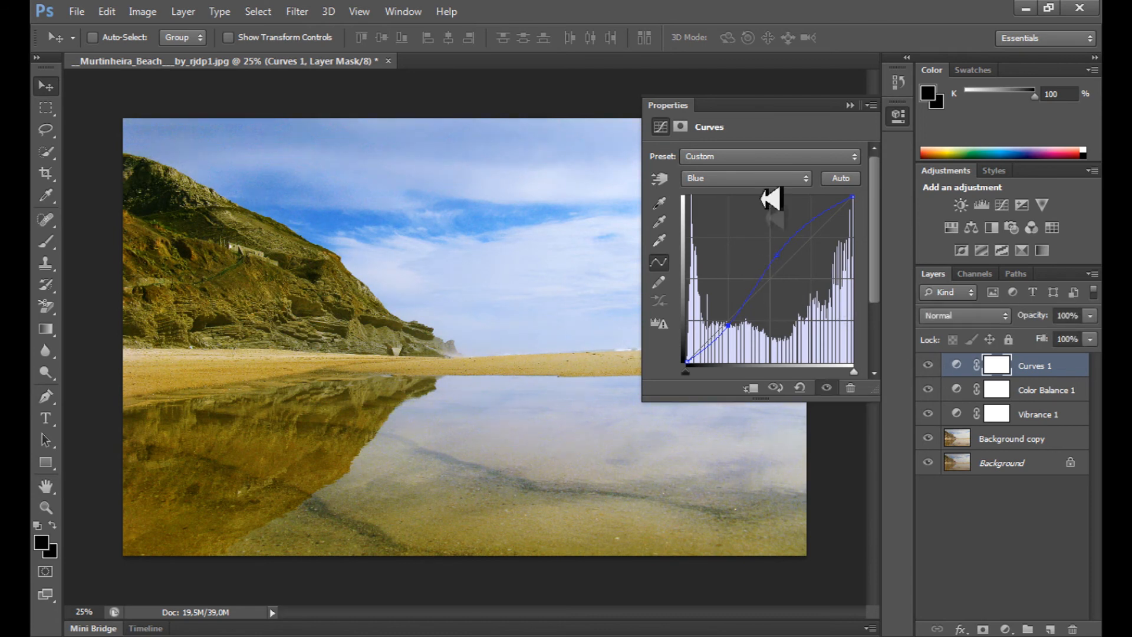
{"action": "left_click", "coordinate": [852, 106]}
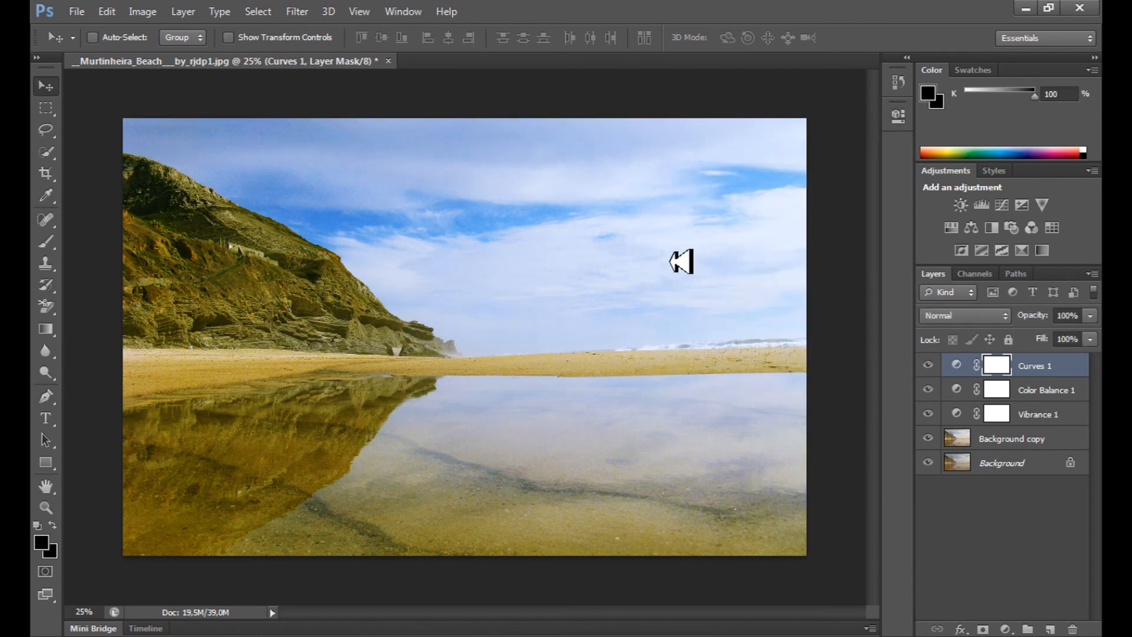
{"action": "mouse_move", "coordinate": [943, 383]}
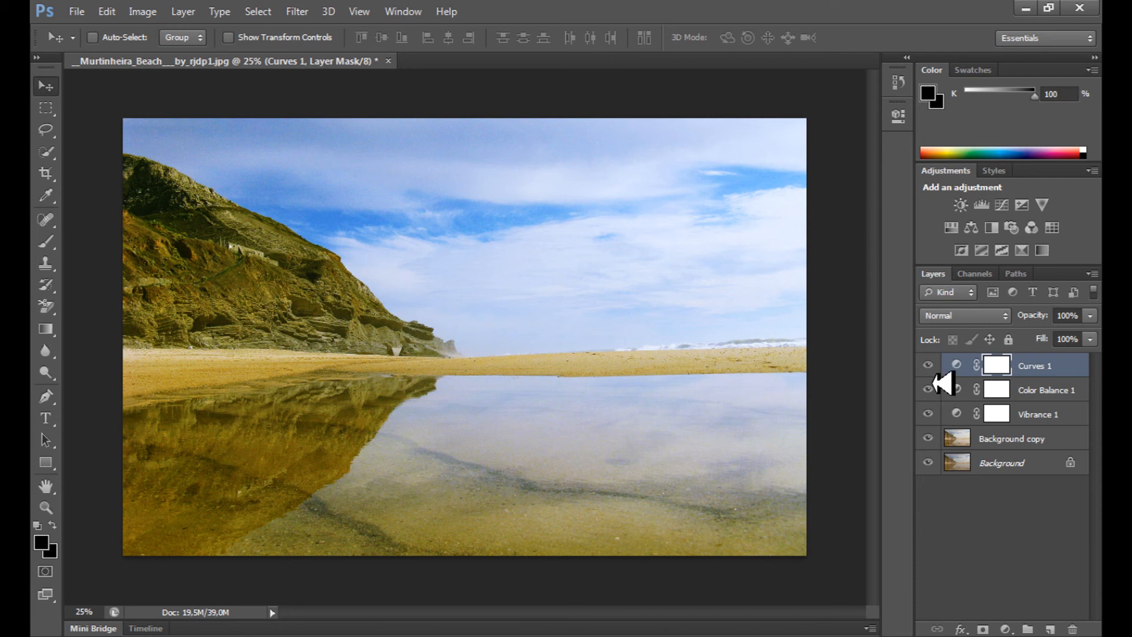
{"action": "mouse_move", "coordinate": [929, 390]}
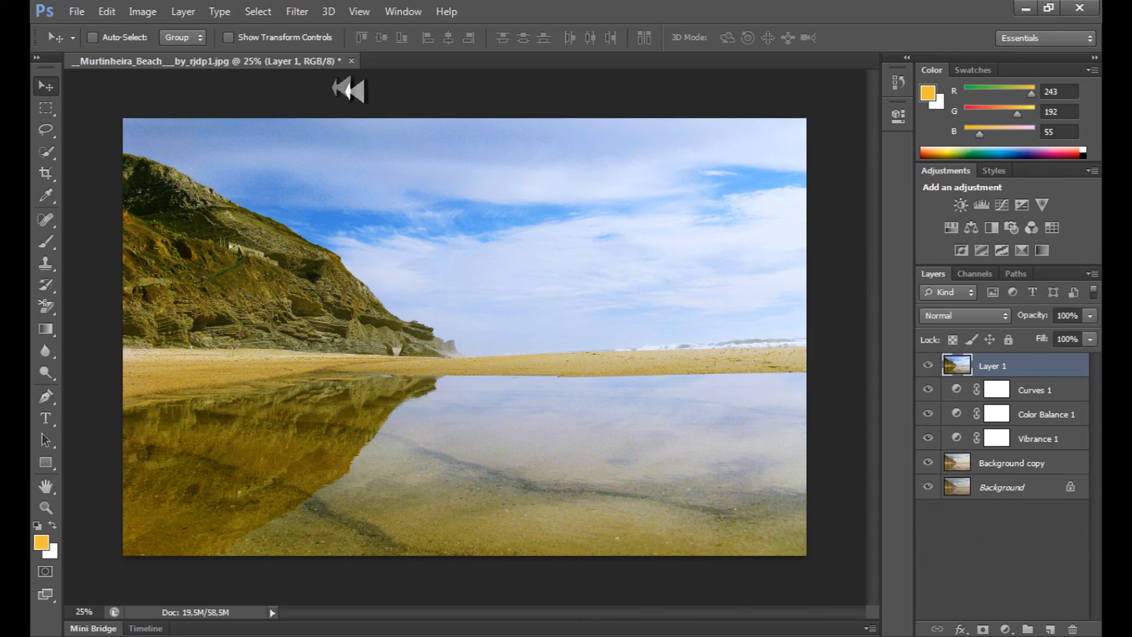
Step: Apply High Pass at radius 6 to Layer 1 and blend it in Soft Light
{"action": "left_click", "coordinate": [296, 11]}
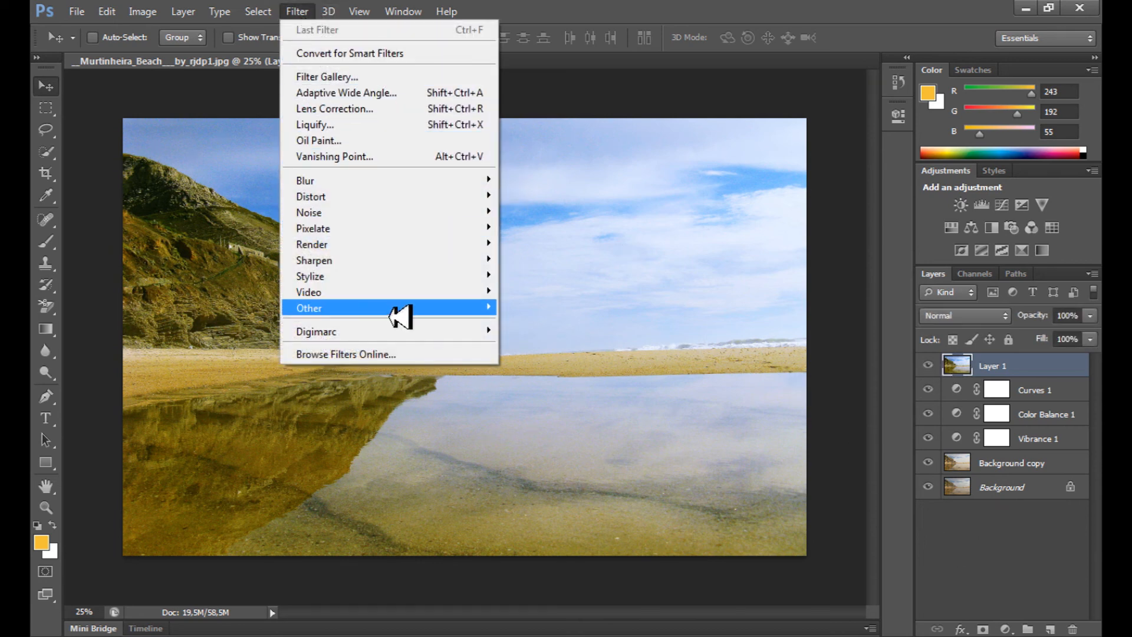
{"action": "left_click", "coordinate": [310, 308]}
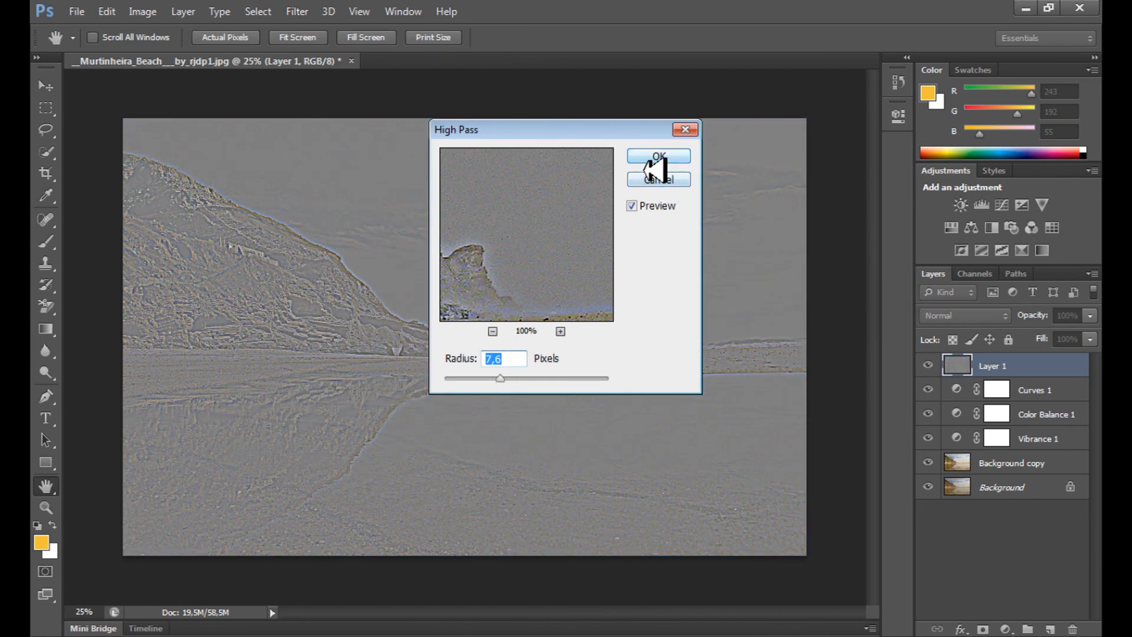
{"action": "mouse_move", "coordinate": [533, 370]}
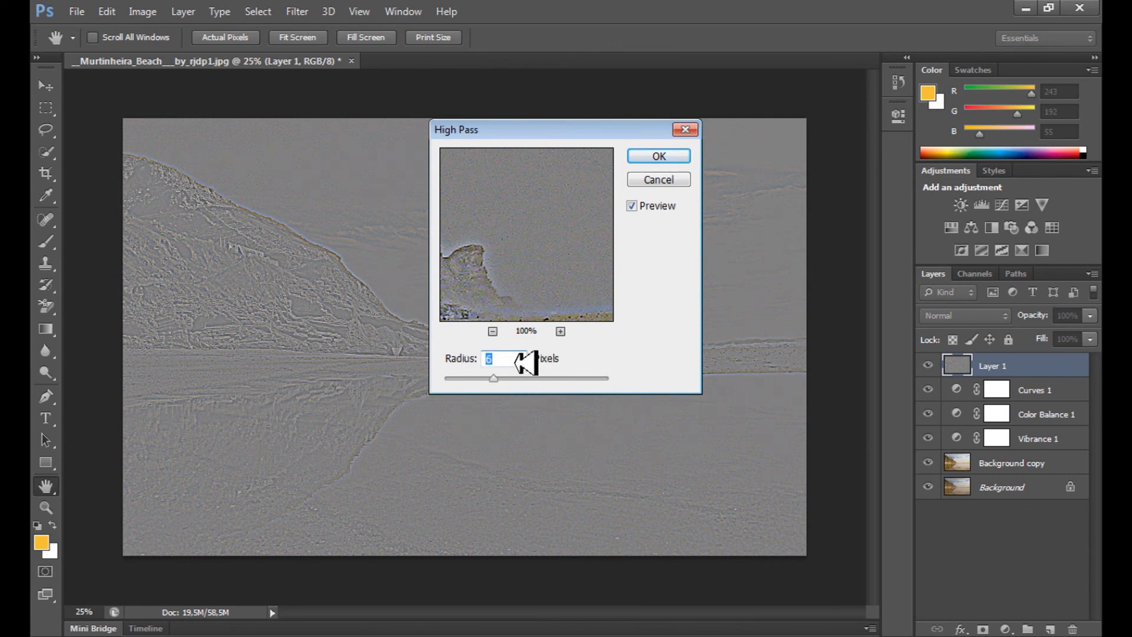
{"action": "mouse_move", "coordinate": [657, 155]}
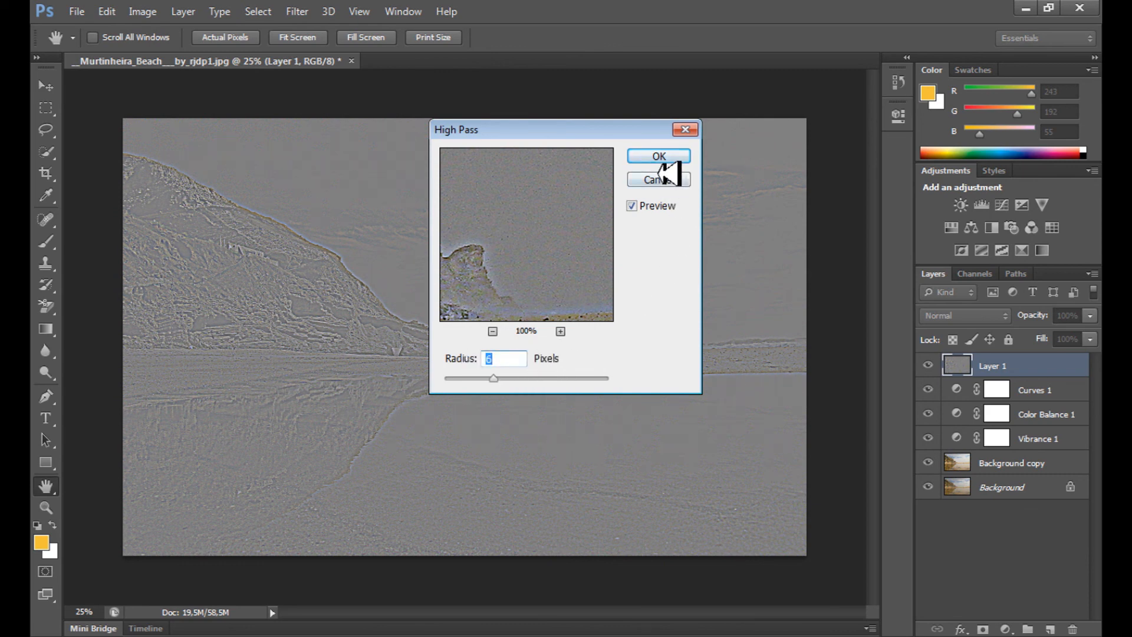
{"action": "left_click", "coordinate": [657, 157]}
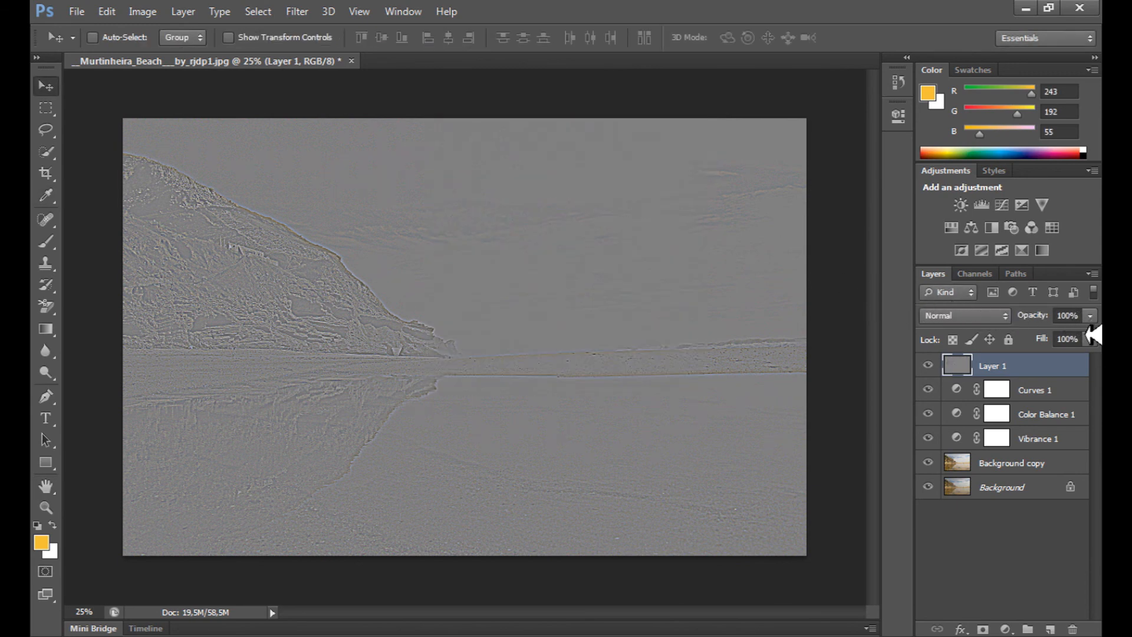
{"action": "left_click", "coordinate": [965, 316]}
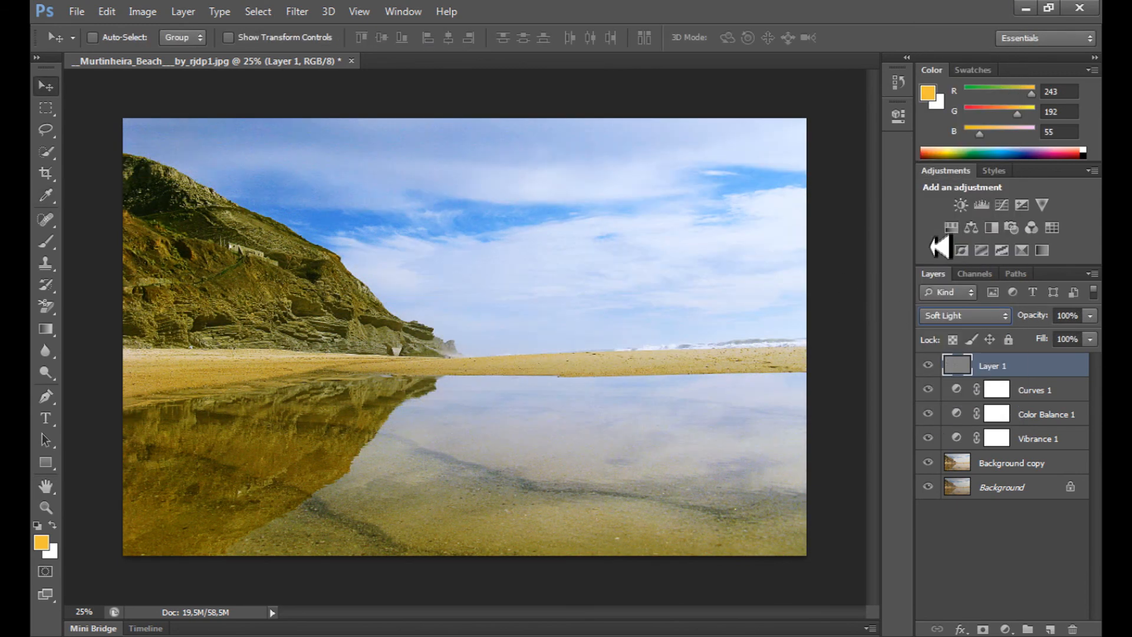